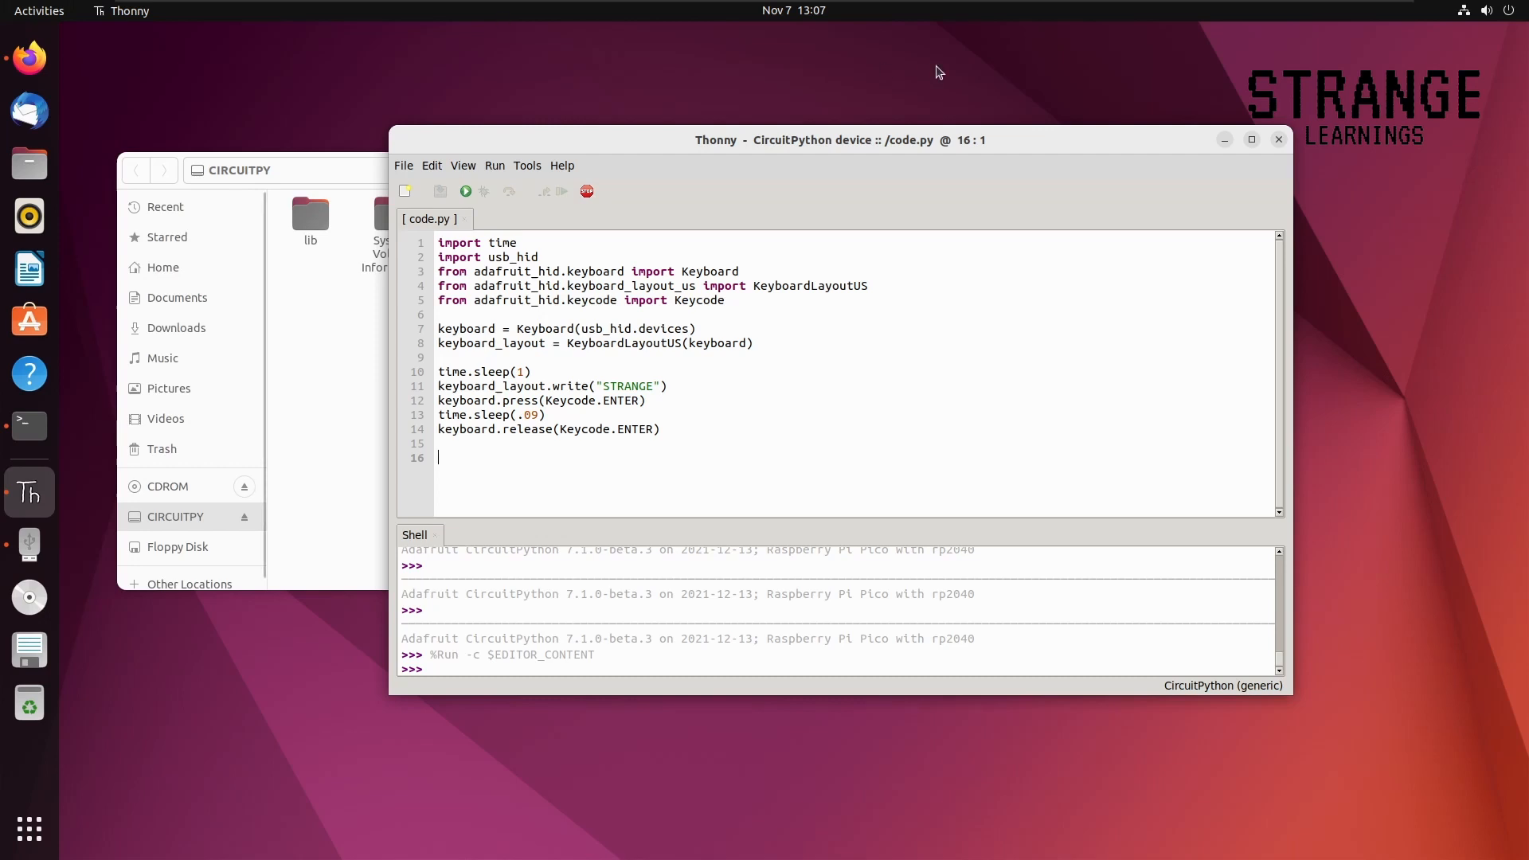
pyautogui.moveTo(919, 172)
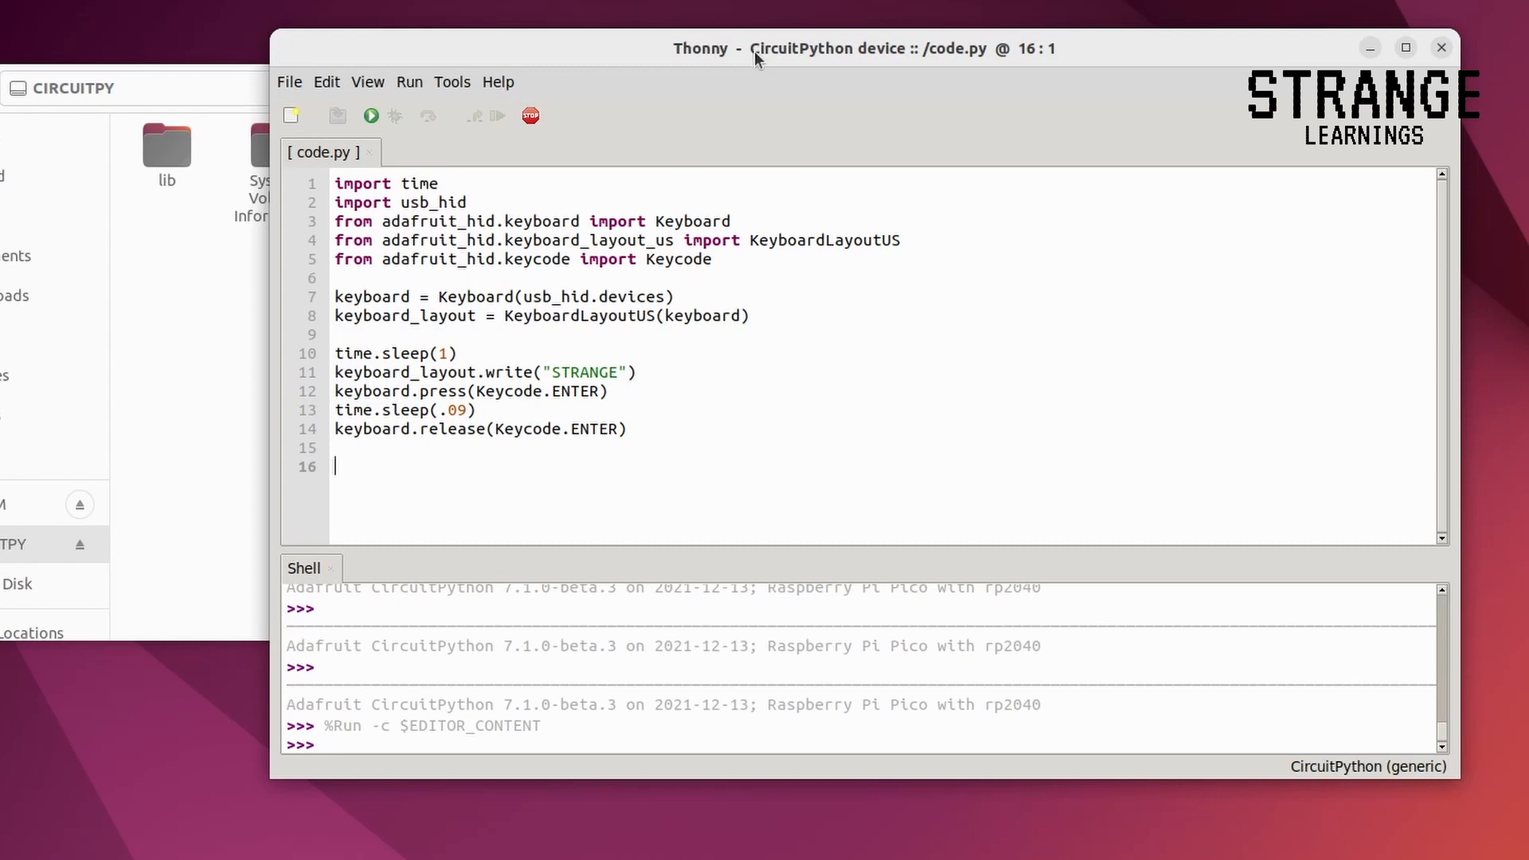
pyautogui.moveTo(410, 88)
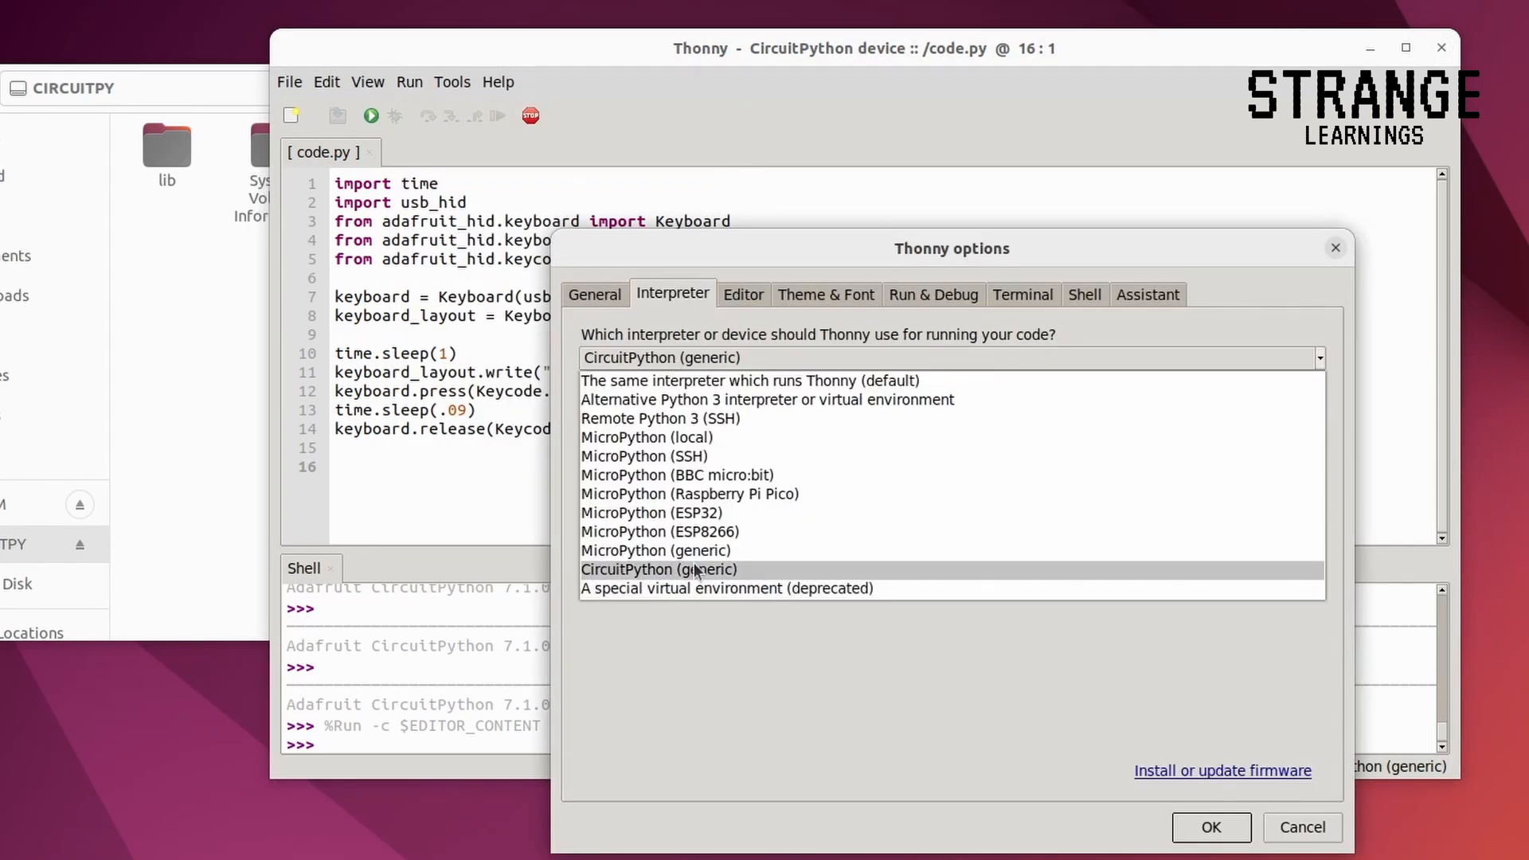
pyautogui.moveTo(659, 532)
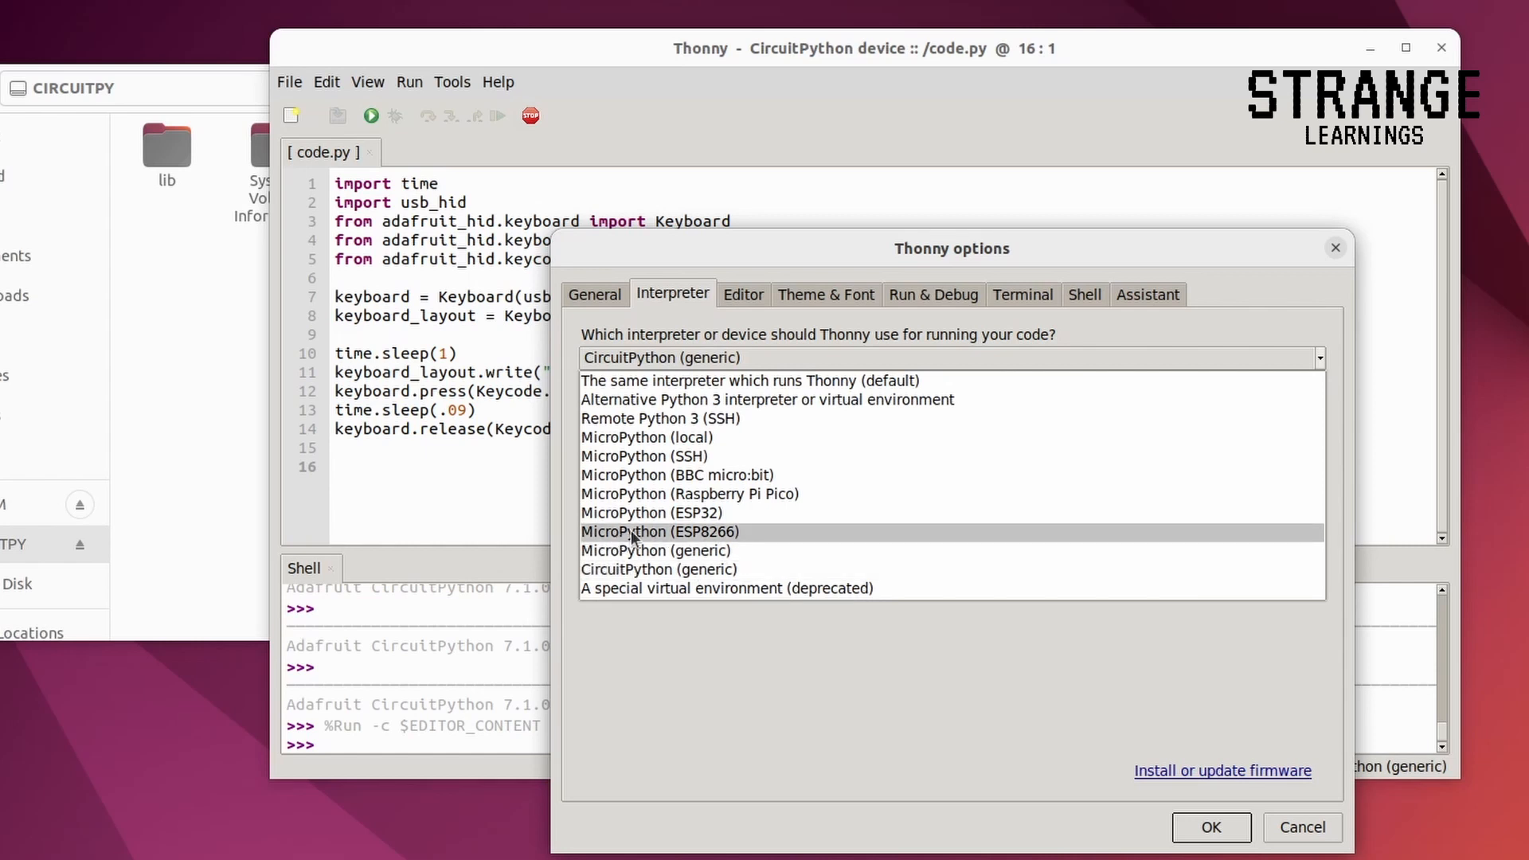
pyautogui.moveTo(656, 549)
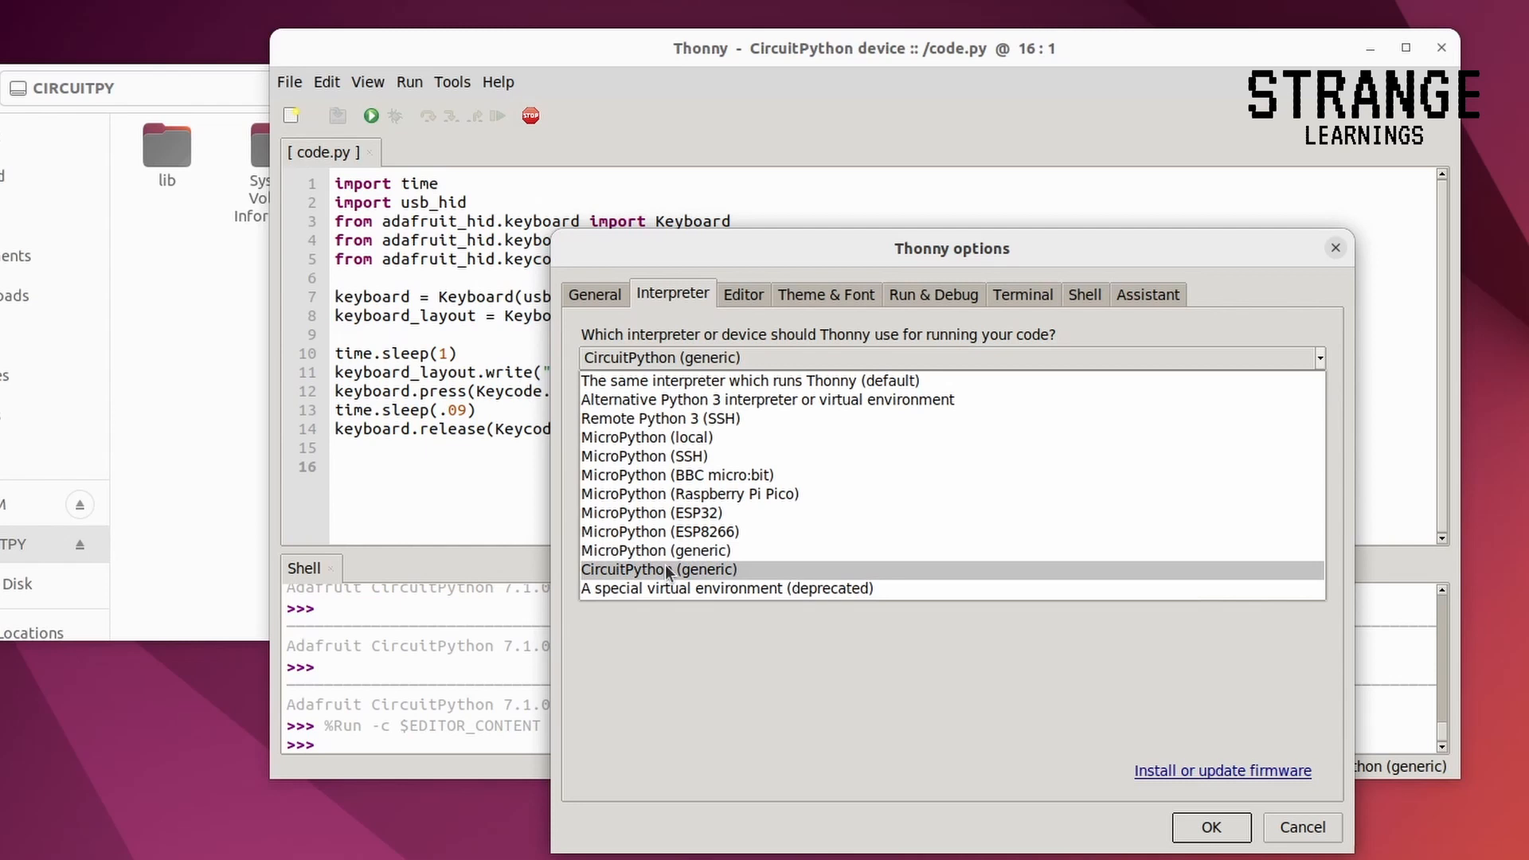
# Select CircuitPython (generic) on the Pico CircuitPython CDC control port (/dev/ttyACM0) and confirm.
pyautogui.click(669, 570)
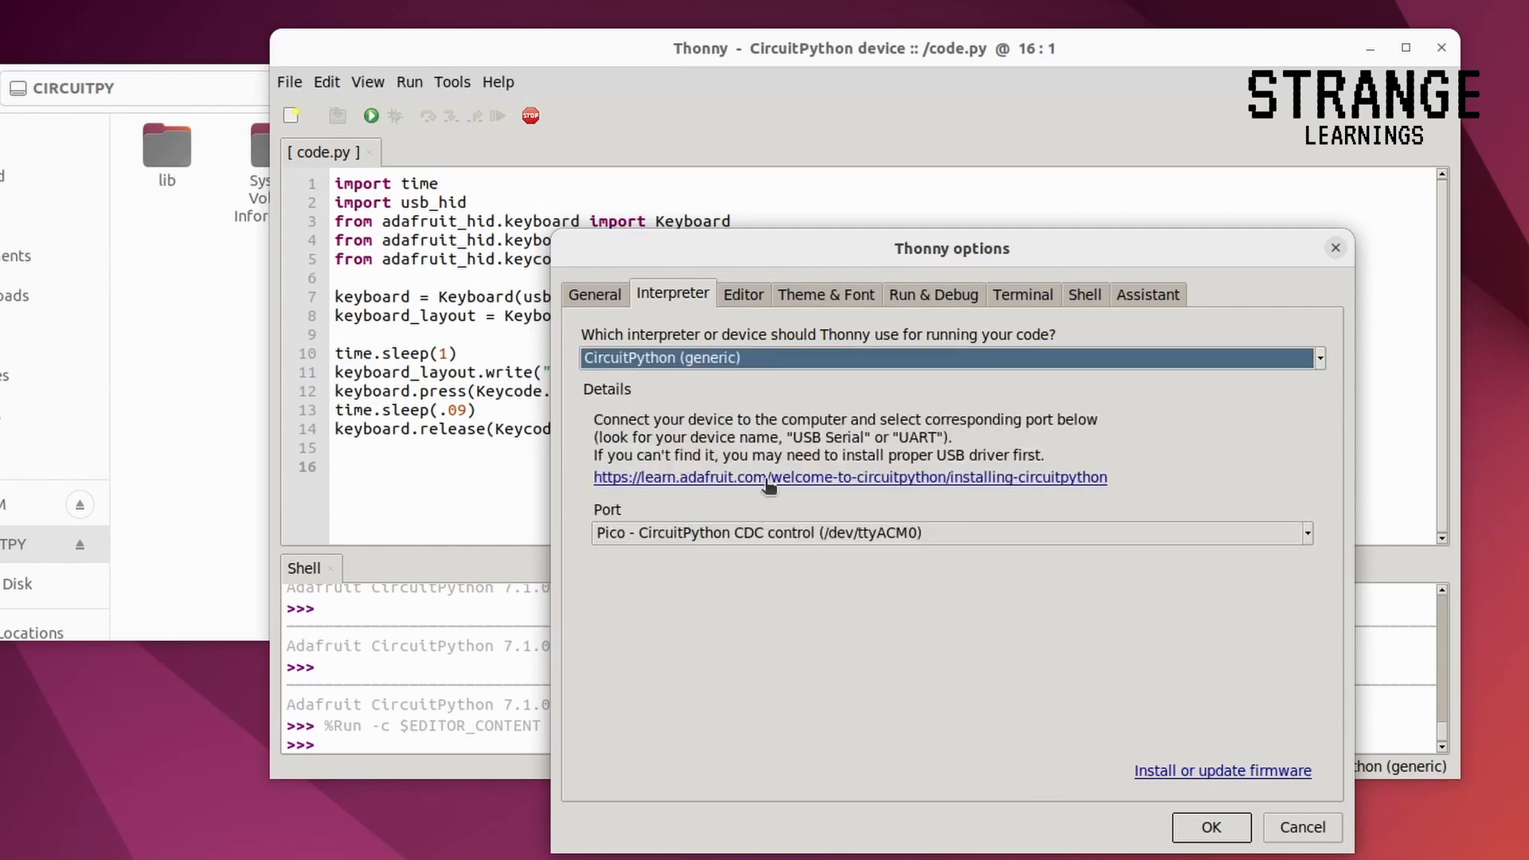
pyautogui.click(1306, 531)
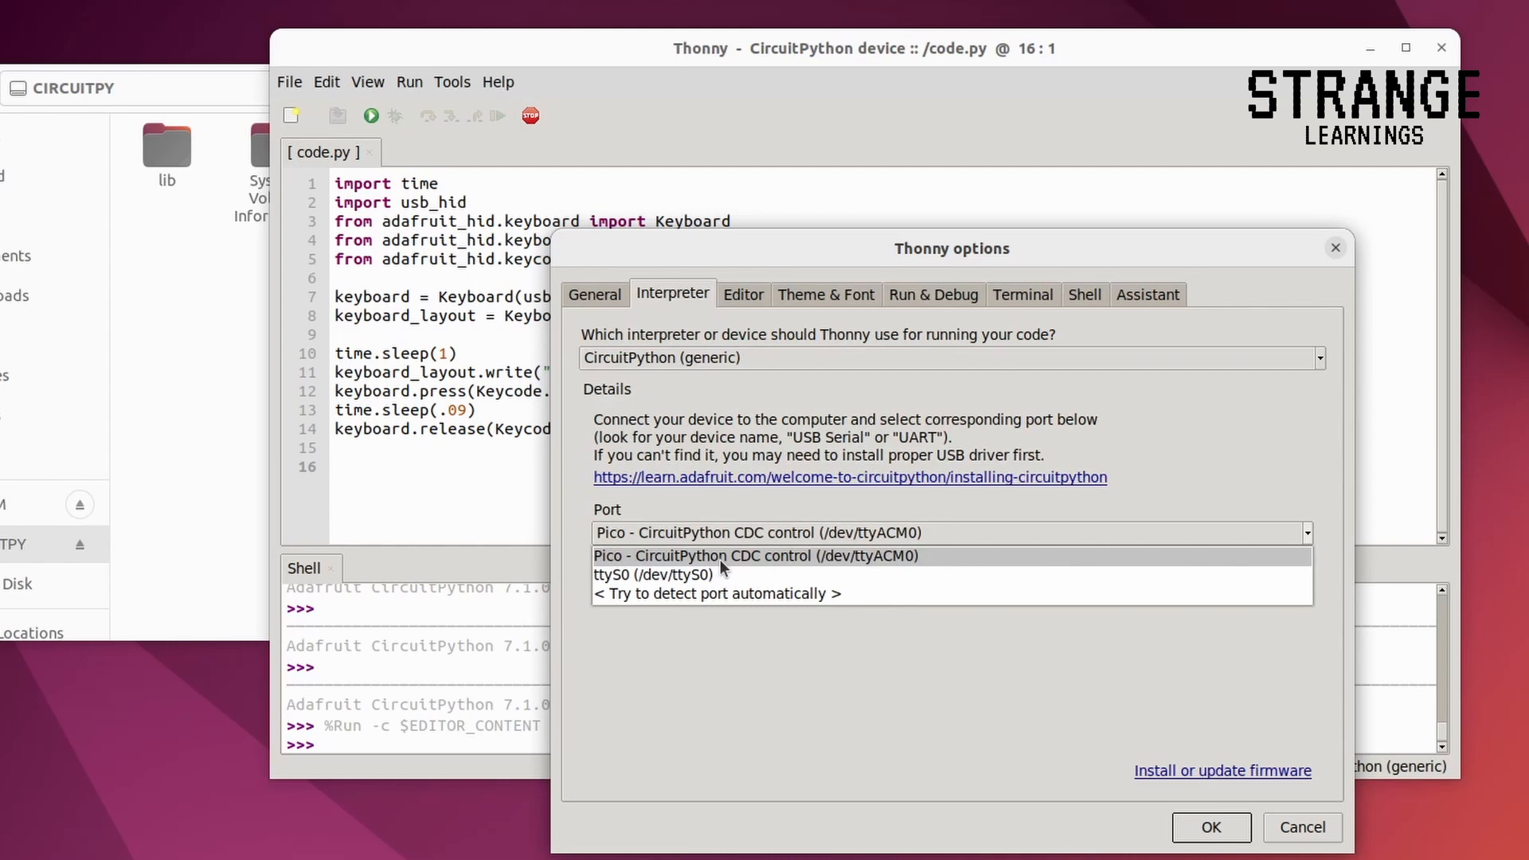
pyautogui.click(758, 554)
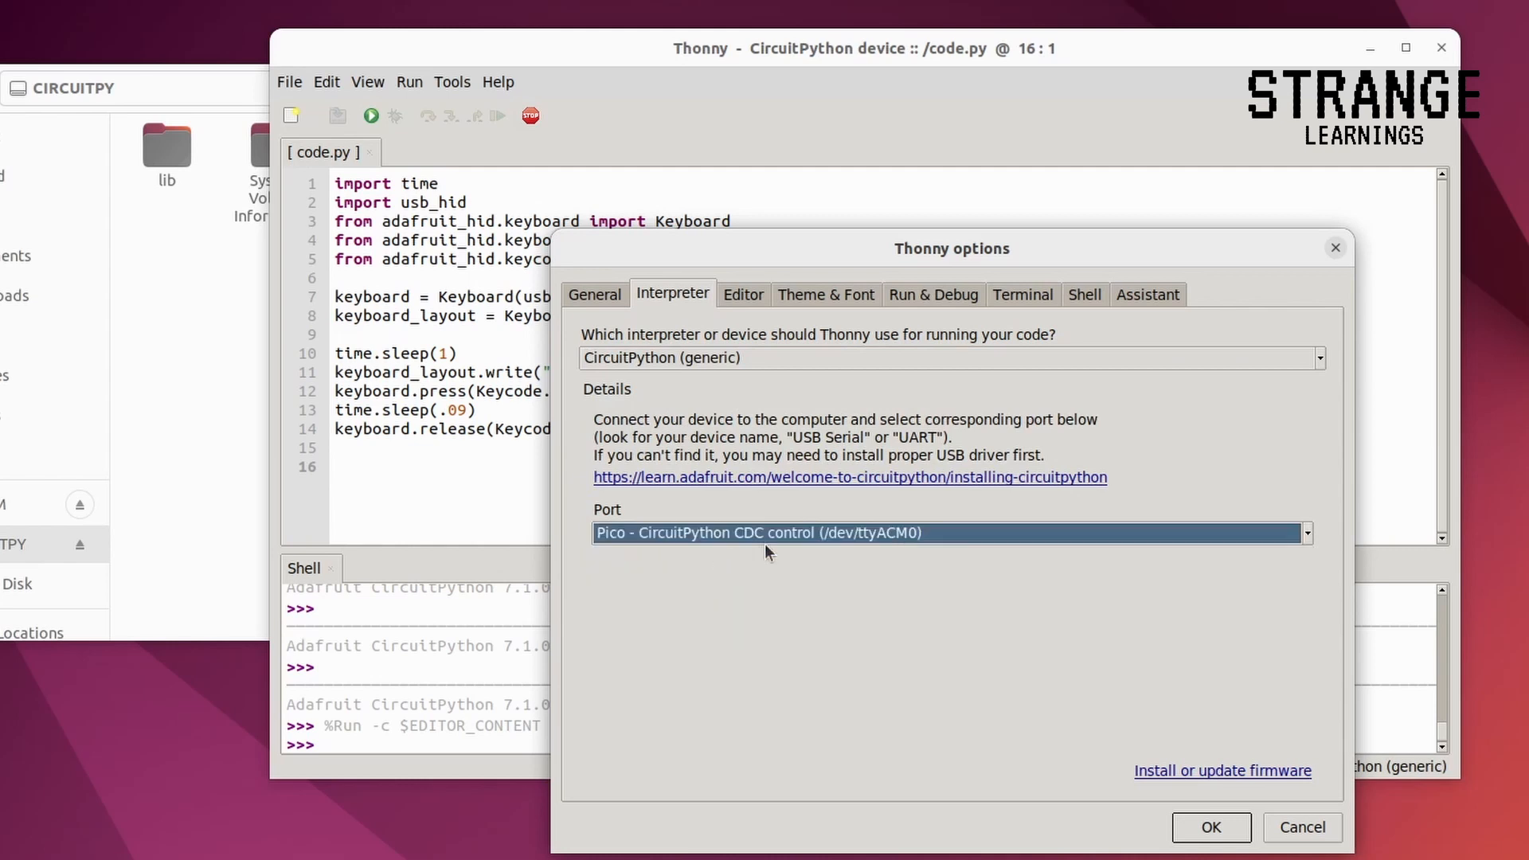
pyautogui.click(1208, 827)
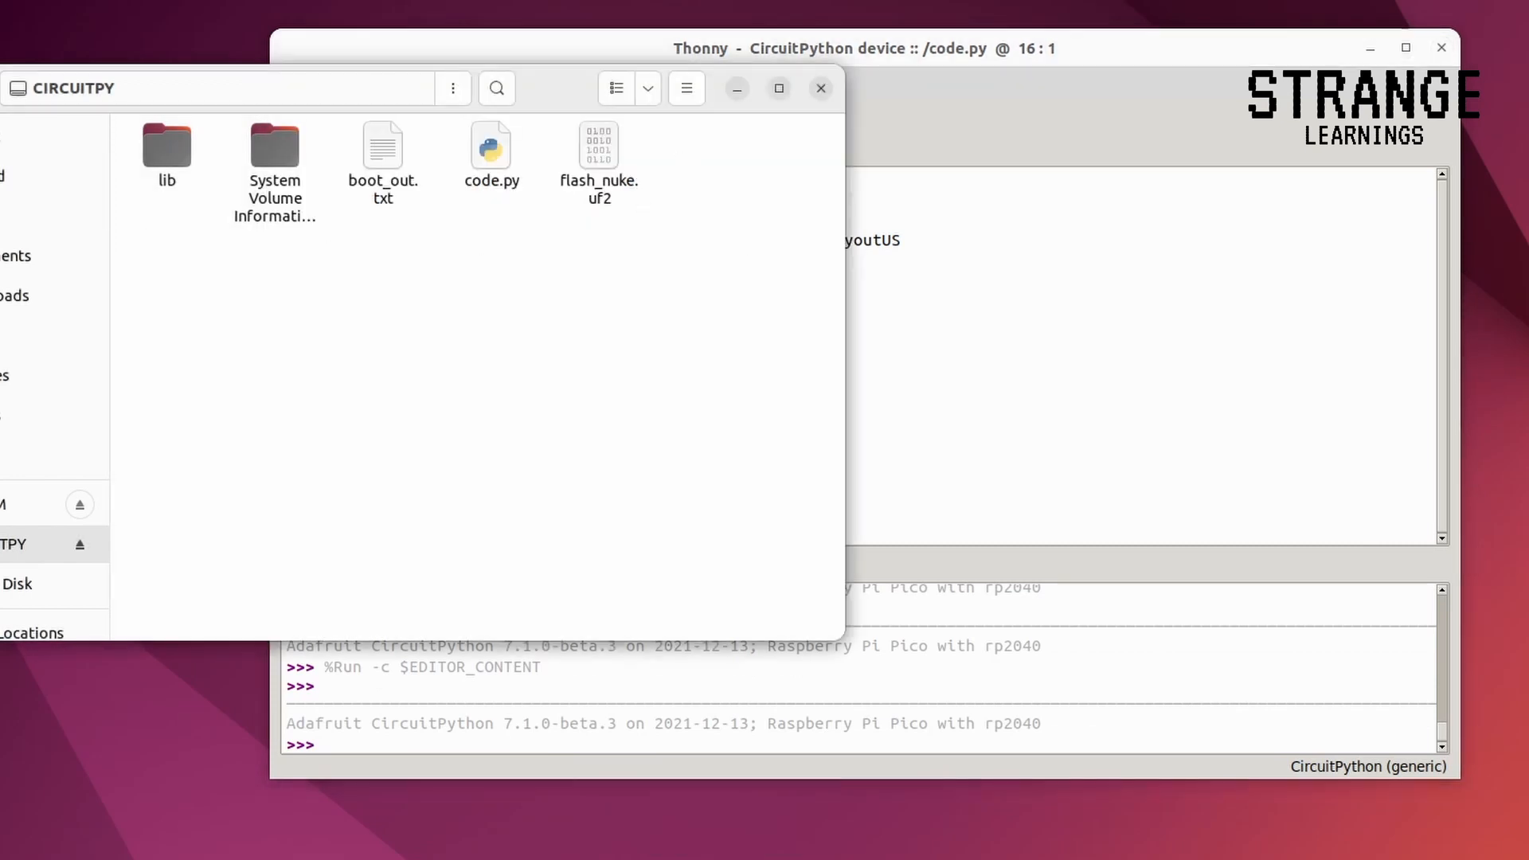
# Select all CIRCUITPY drive items, then single out and enter the lib folder.
pyautogui.press('ctrl+a')
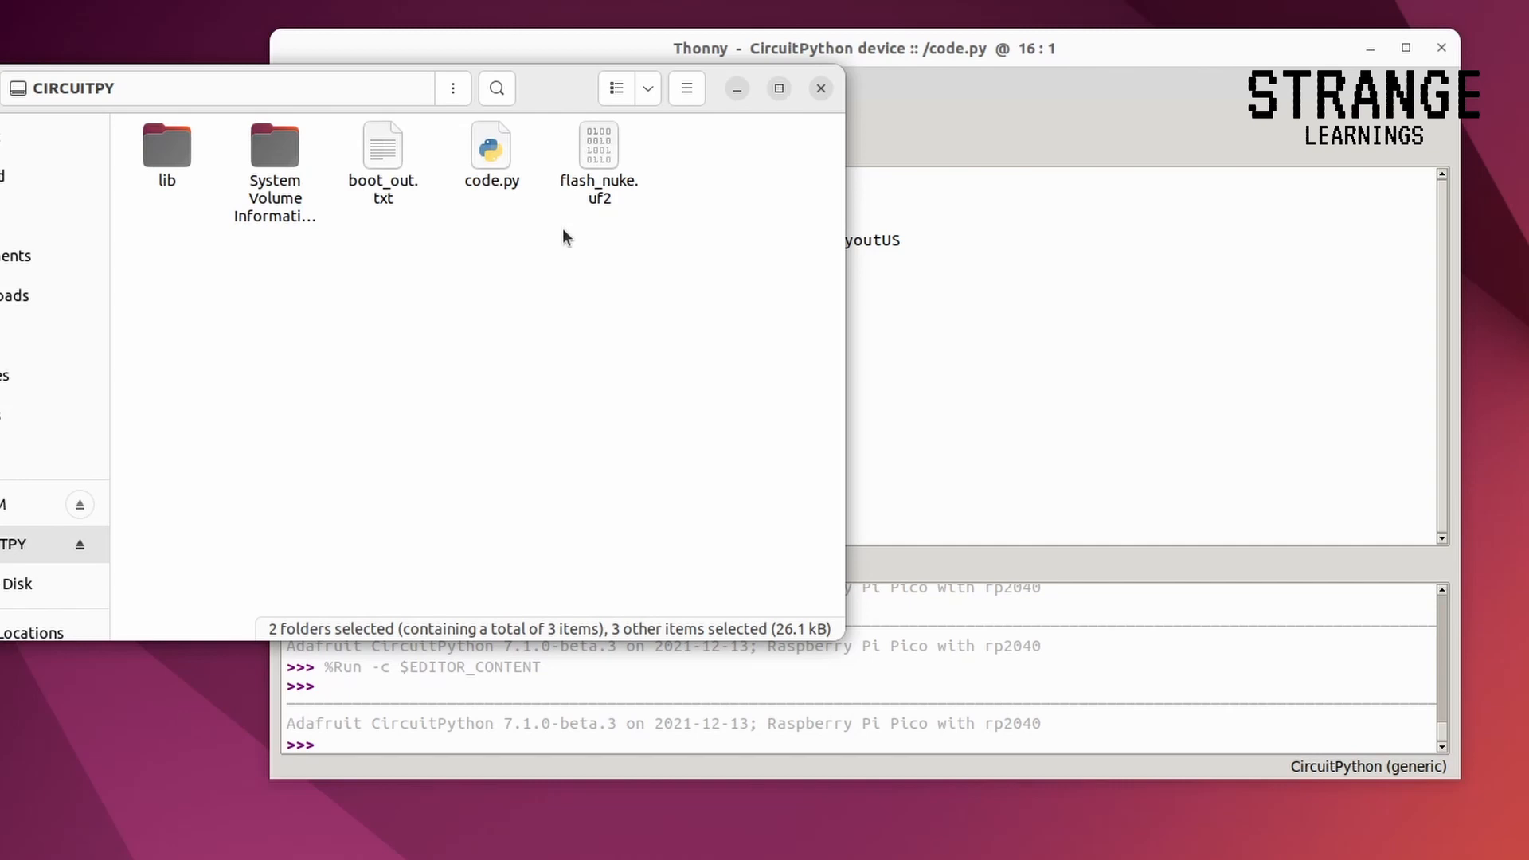
pyautogui.click(166, 146)
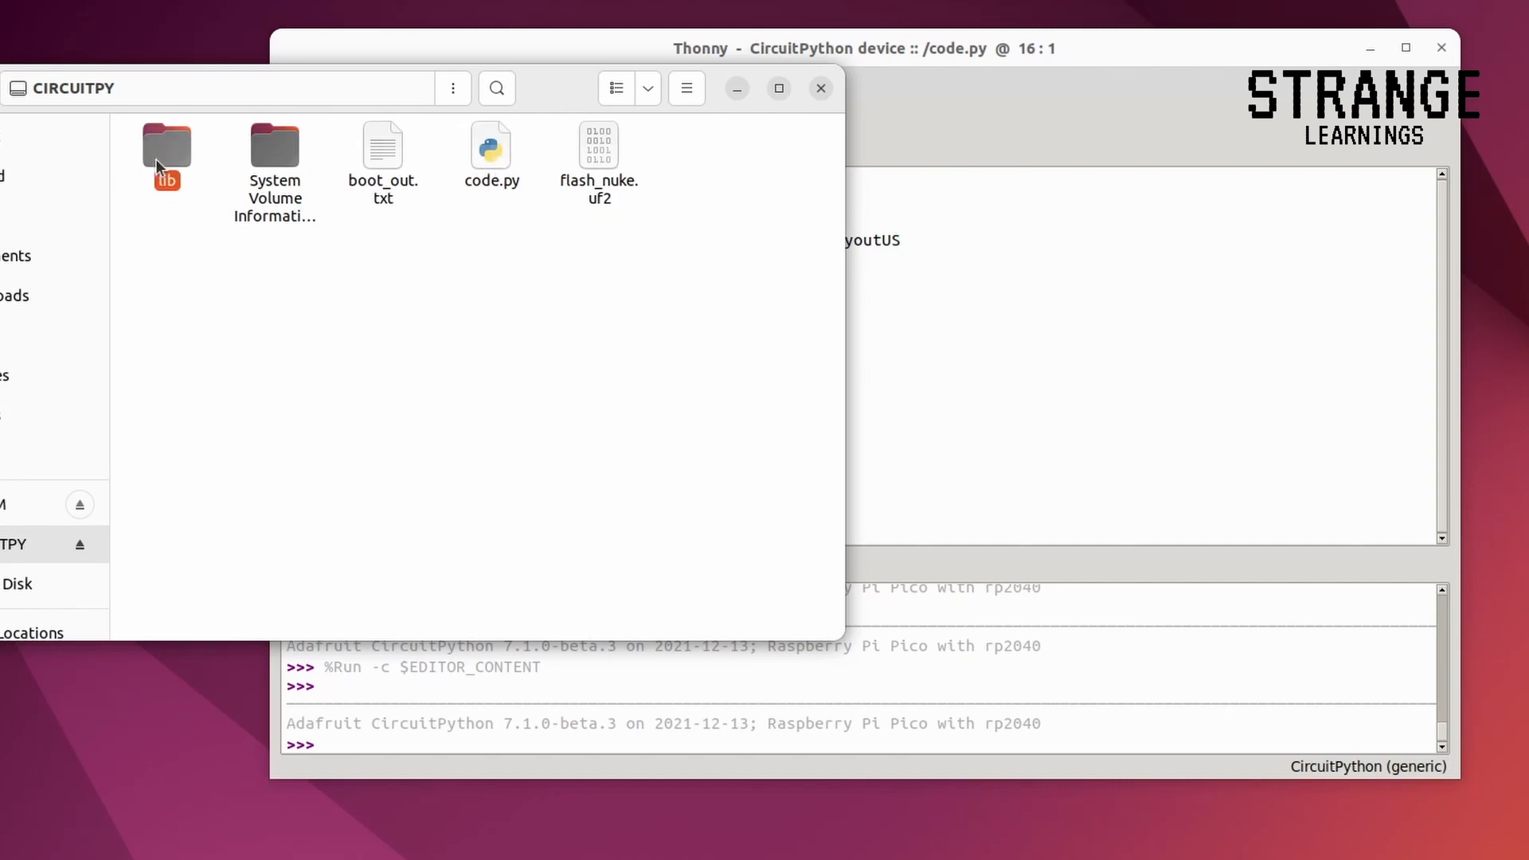
pyautogui.doubleClick(167, 145)
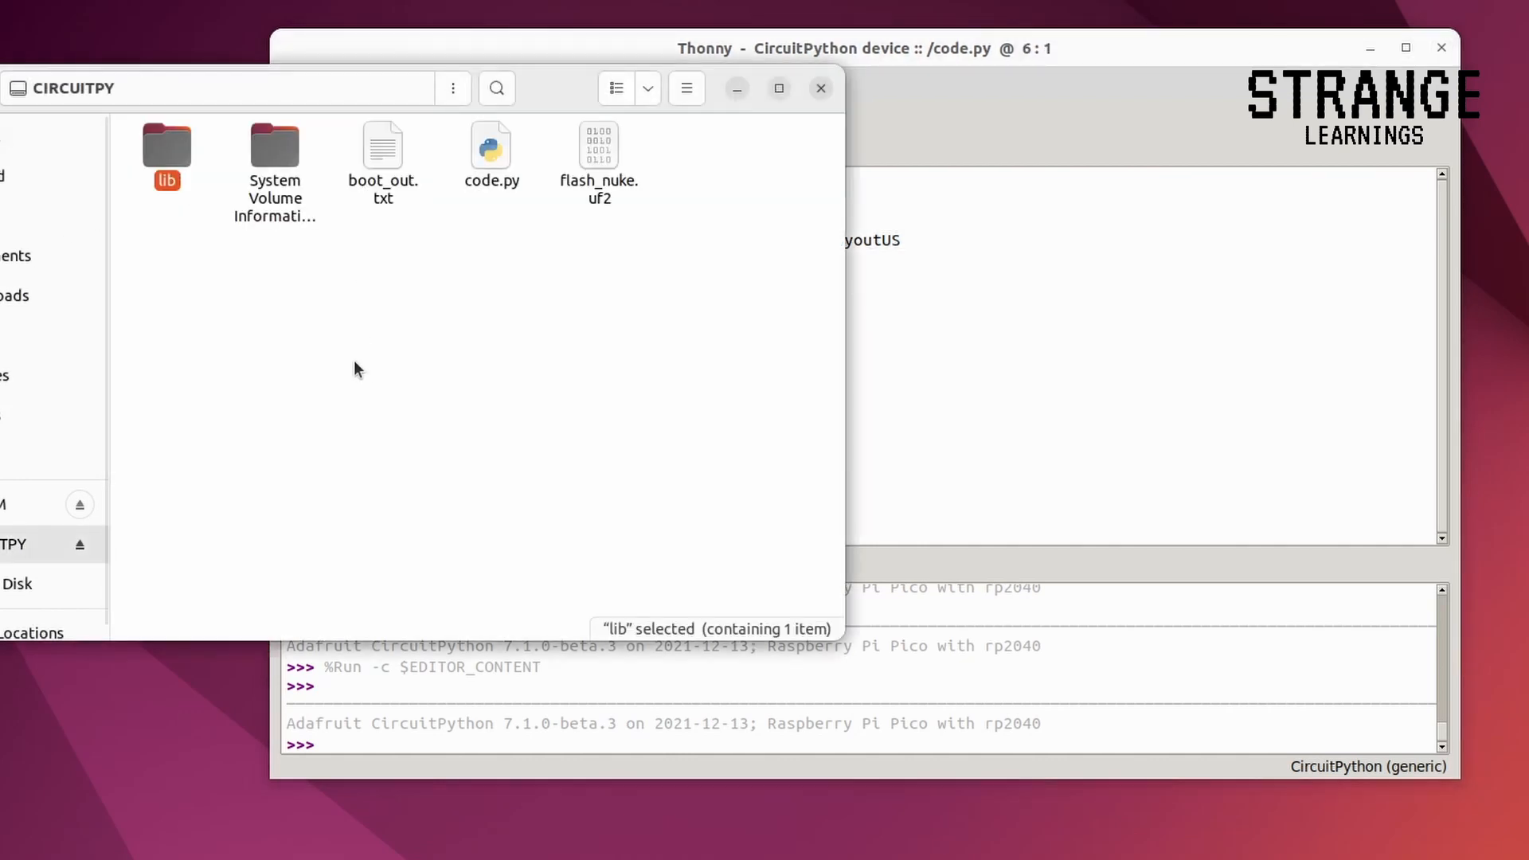
pyautogui.moveTo(411, 261)
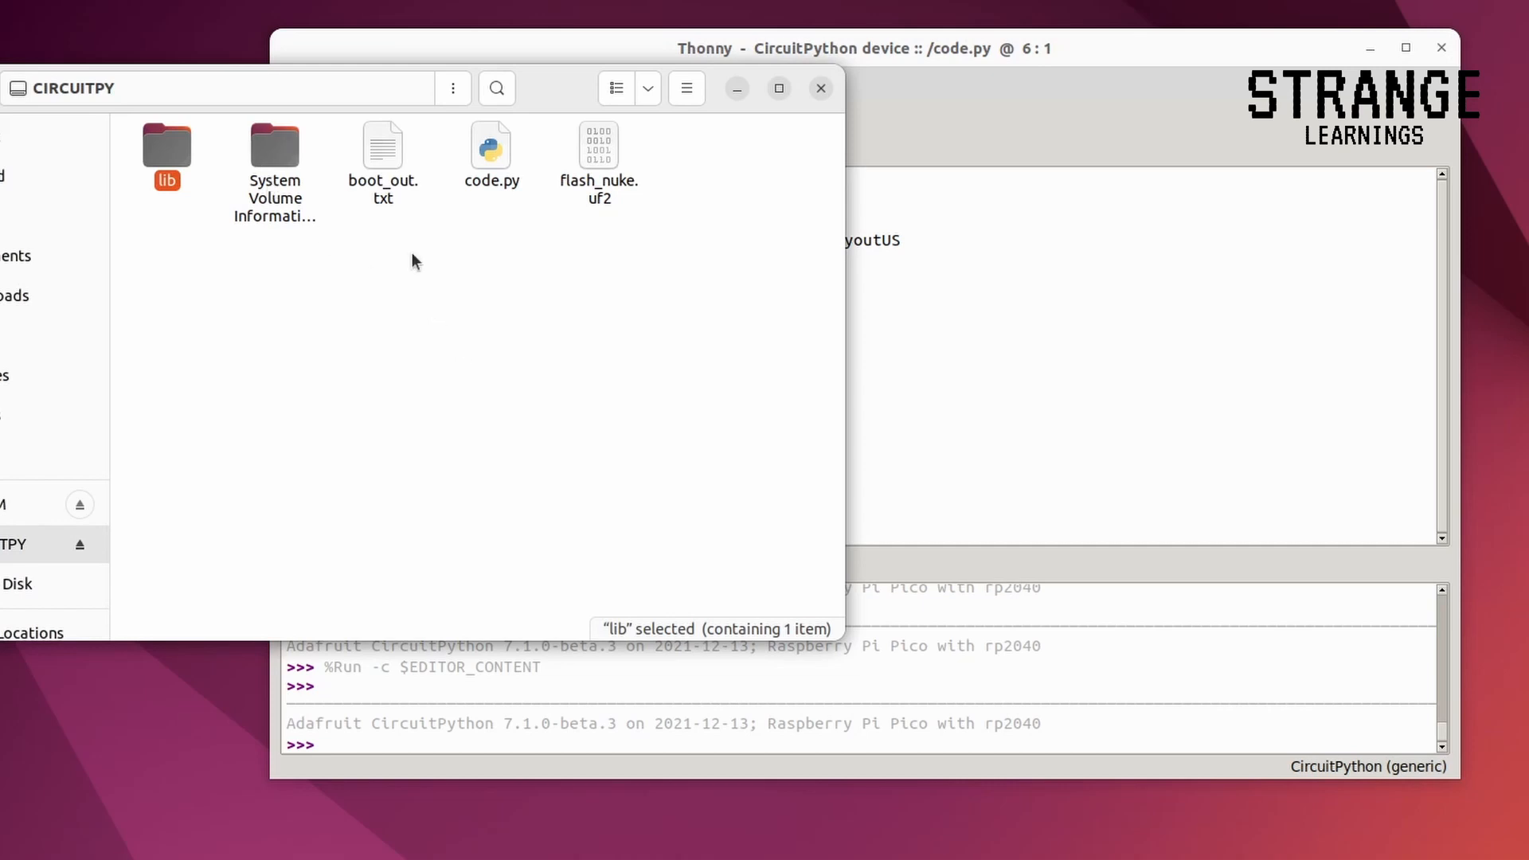
pyautogui.moveTo(623, 215)
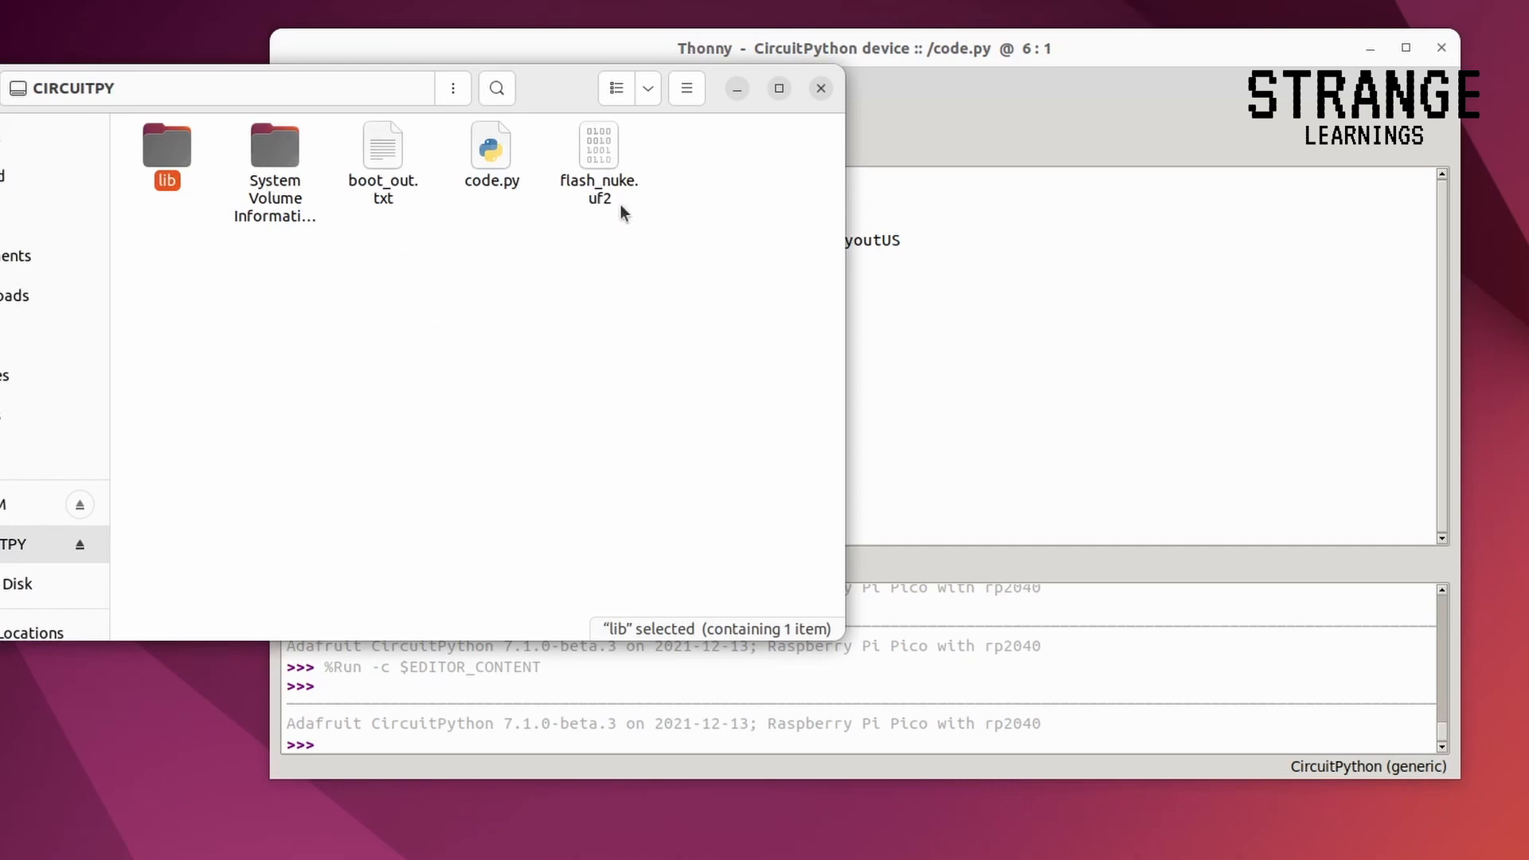
pyautogui.moveTo(615, 184)
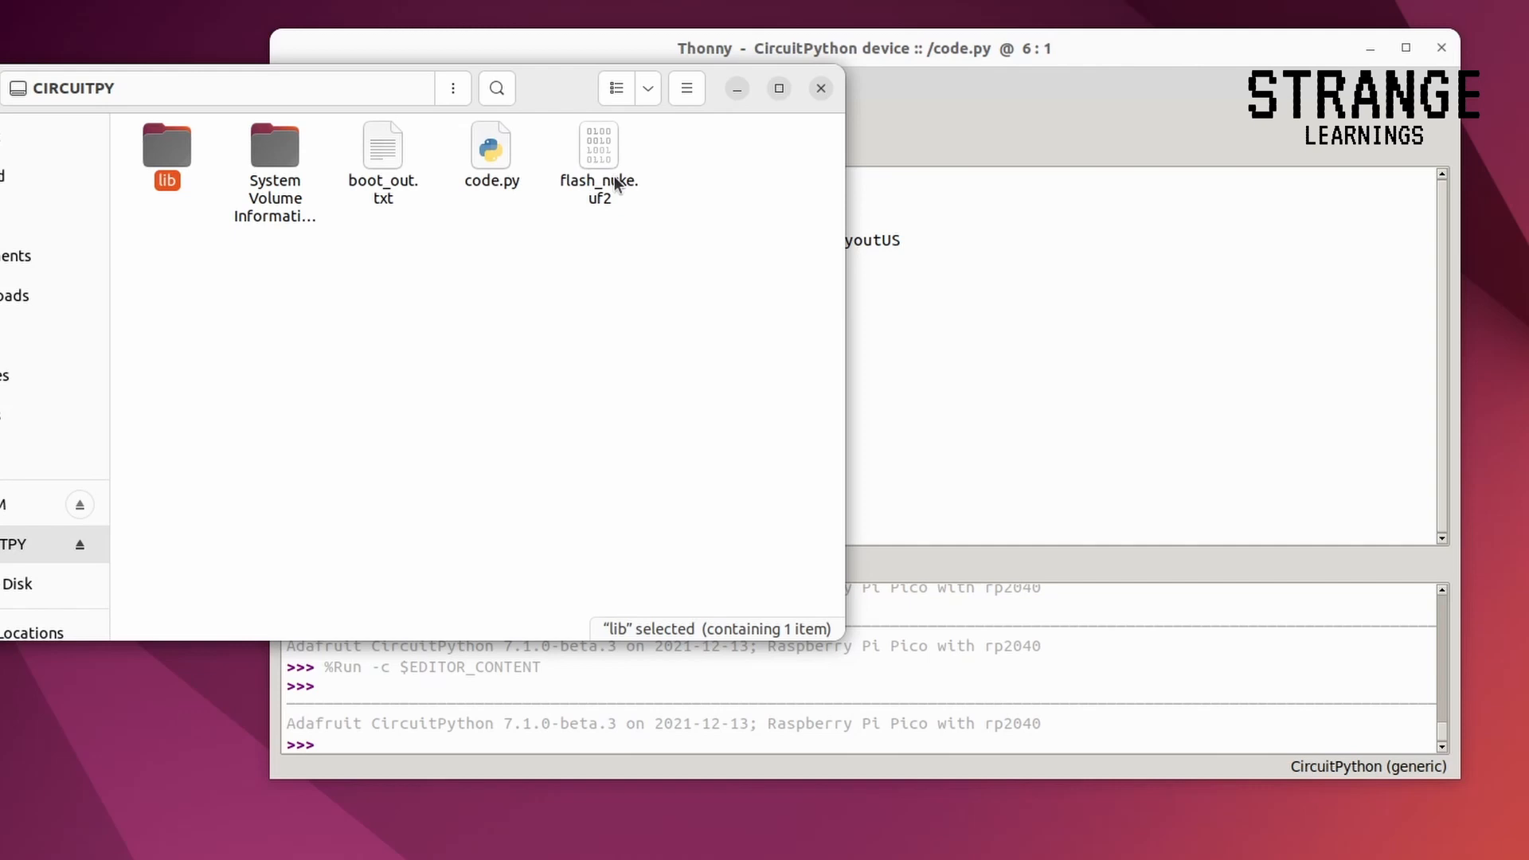
pyautogui.moveTo(625, 192)
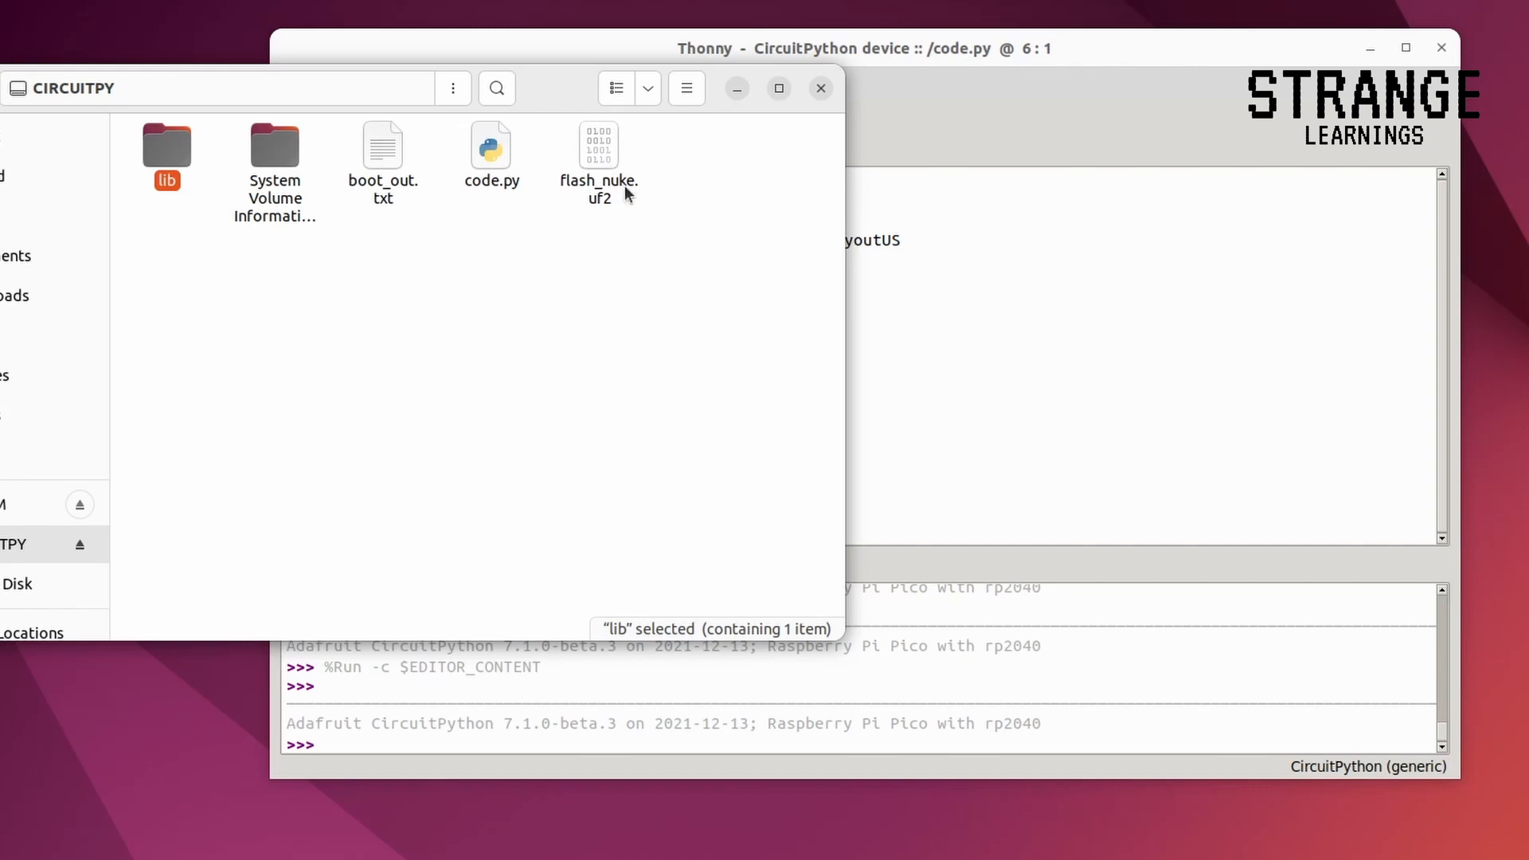
pyautogui.moveTo(612, 180)
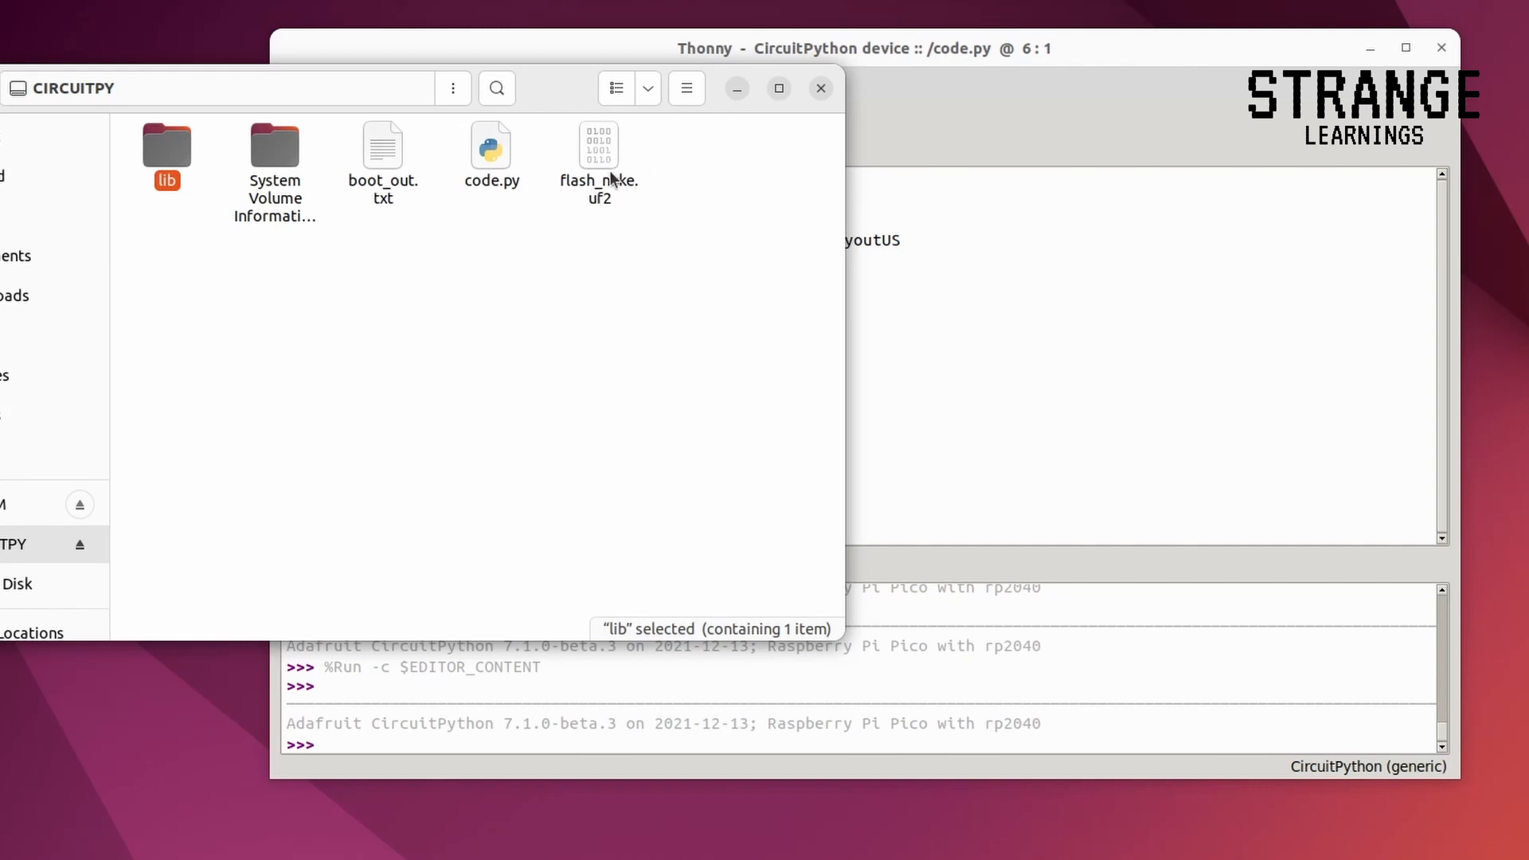
pyautogui.moveTo(599, 158)
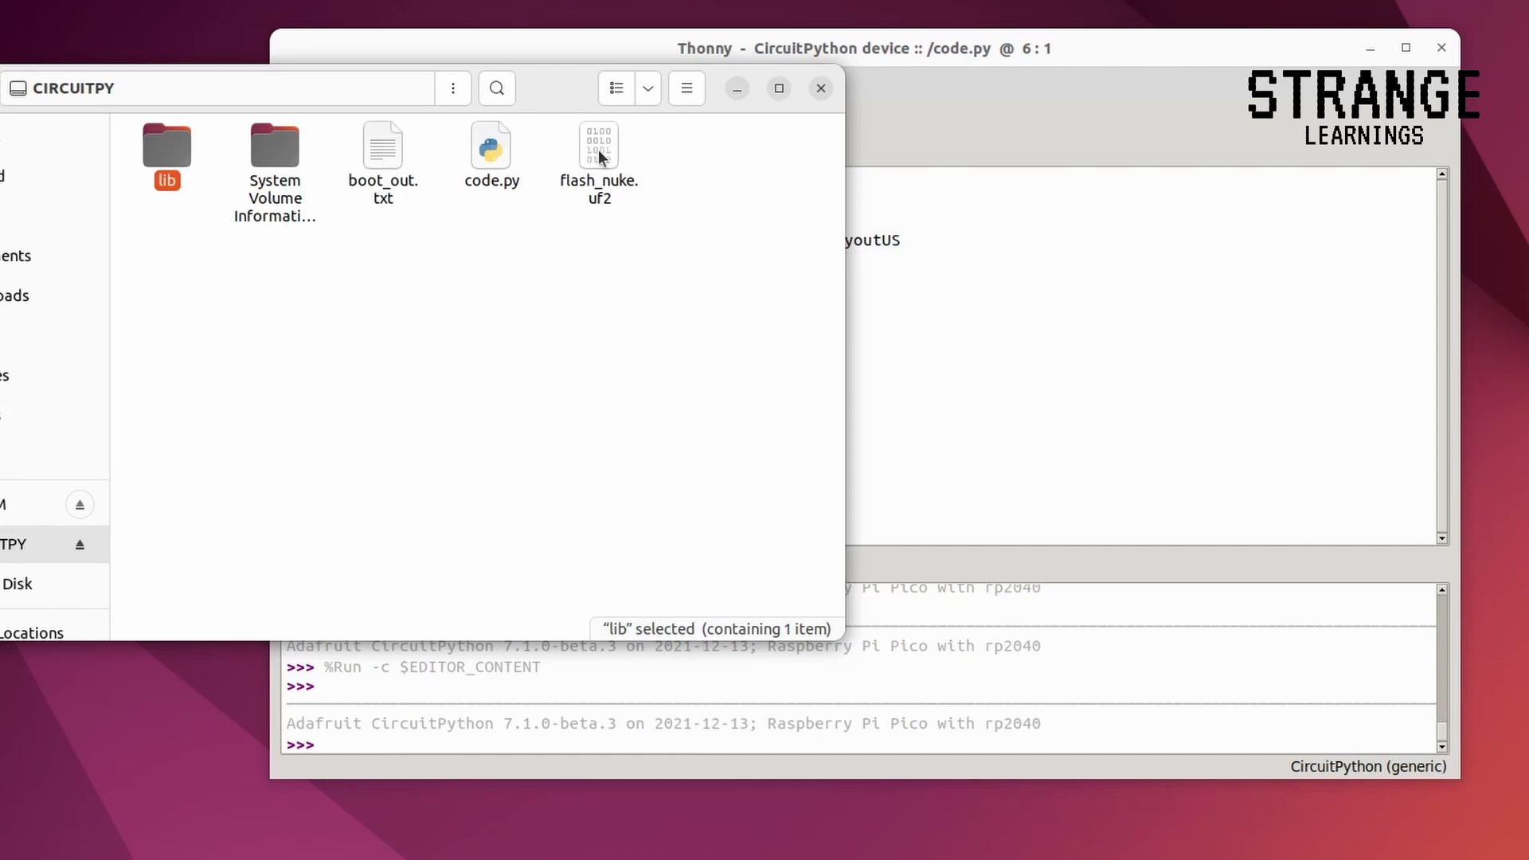
pyautogui.moveTo(632, 178)
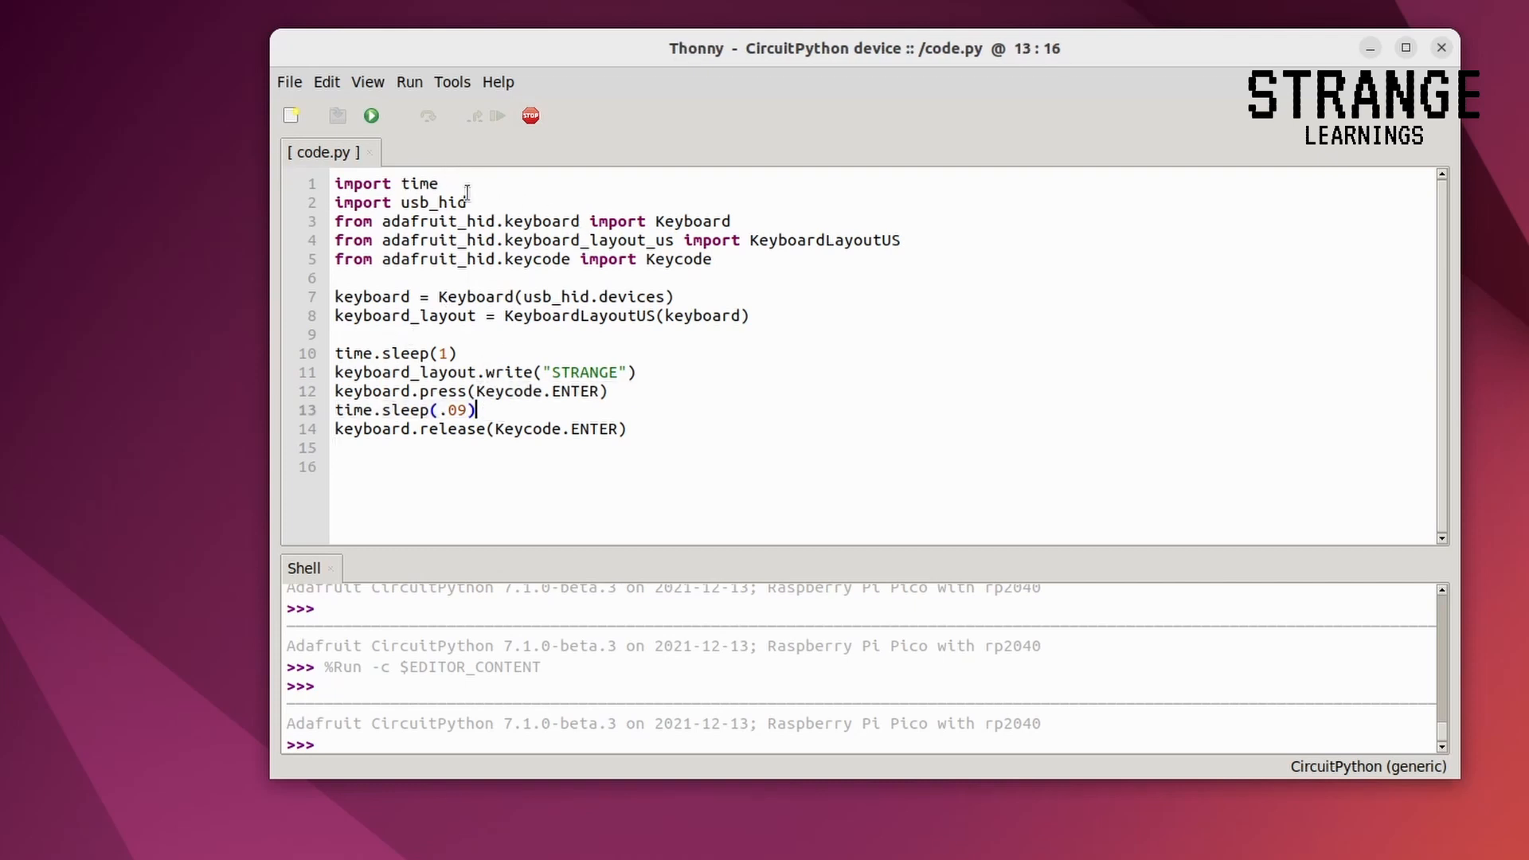
# Walk through code.py, from the keyboard layout line to the STRANGE string in the write call.
pyautogui.doubleClick(433, 202)
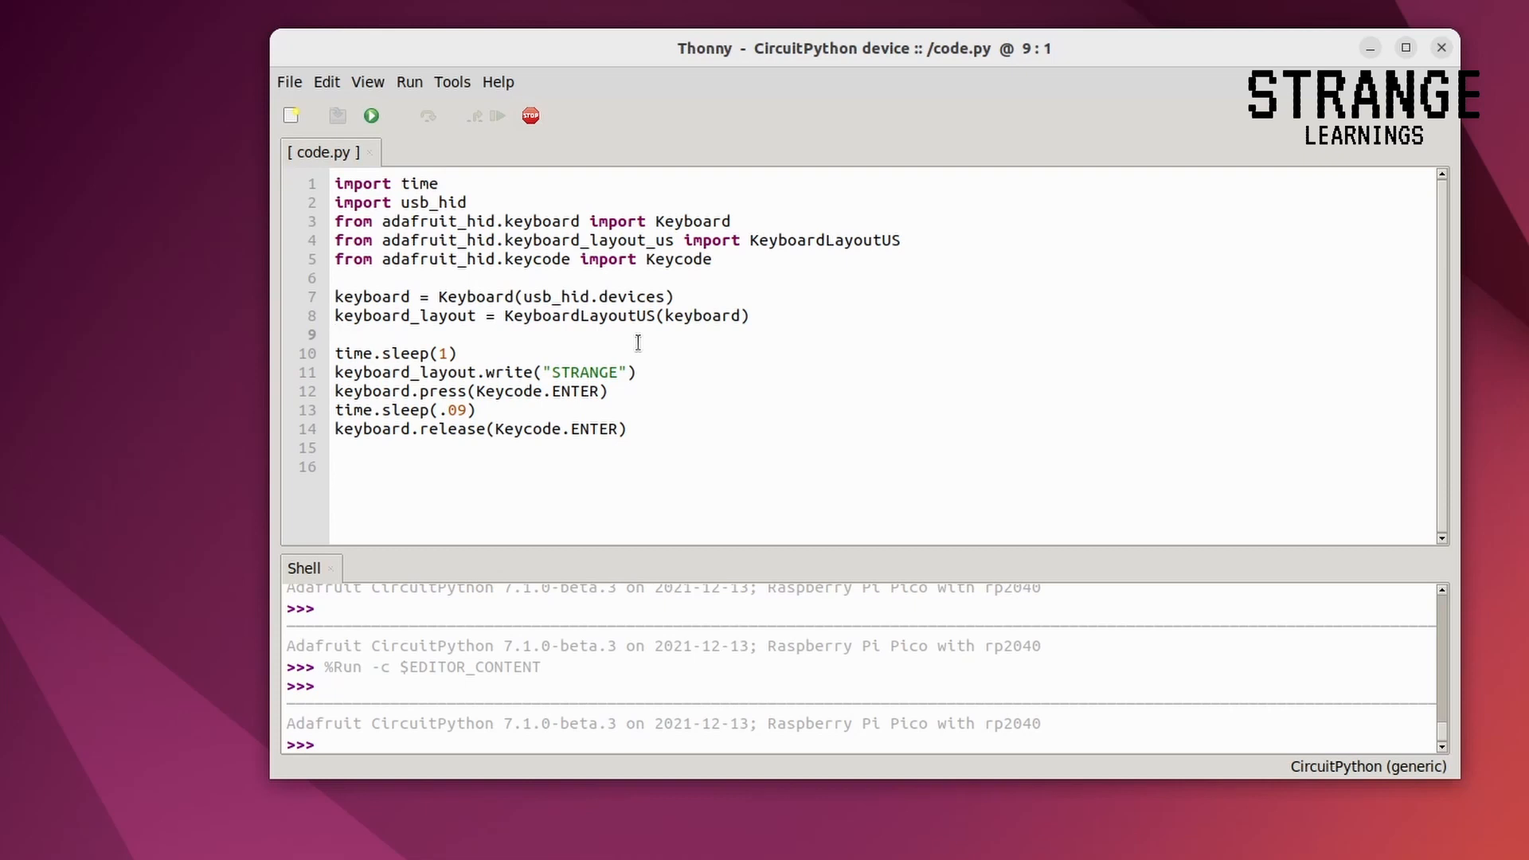
pyautogui.click(336, 334)
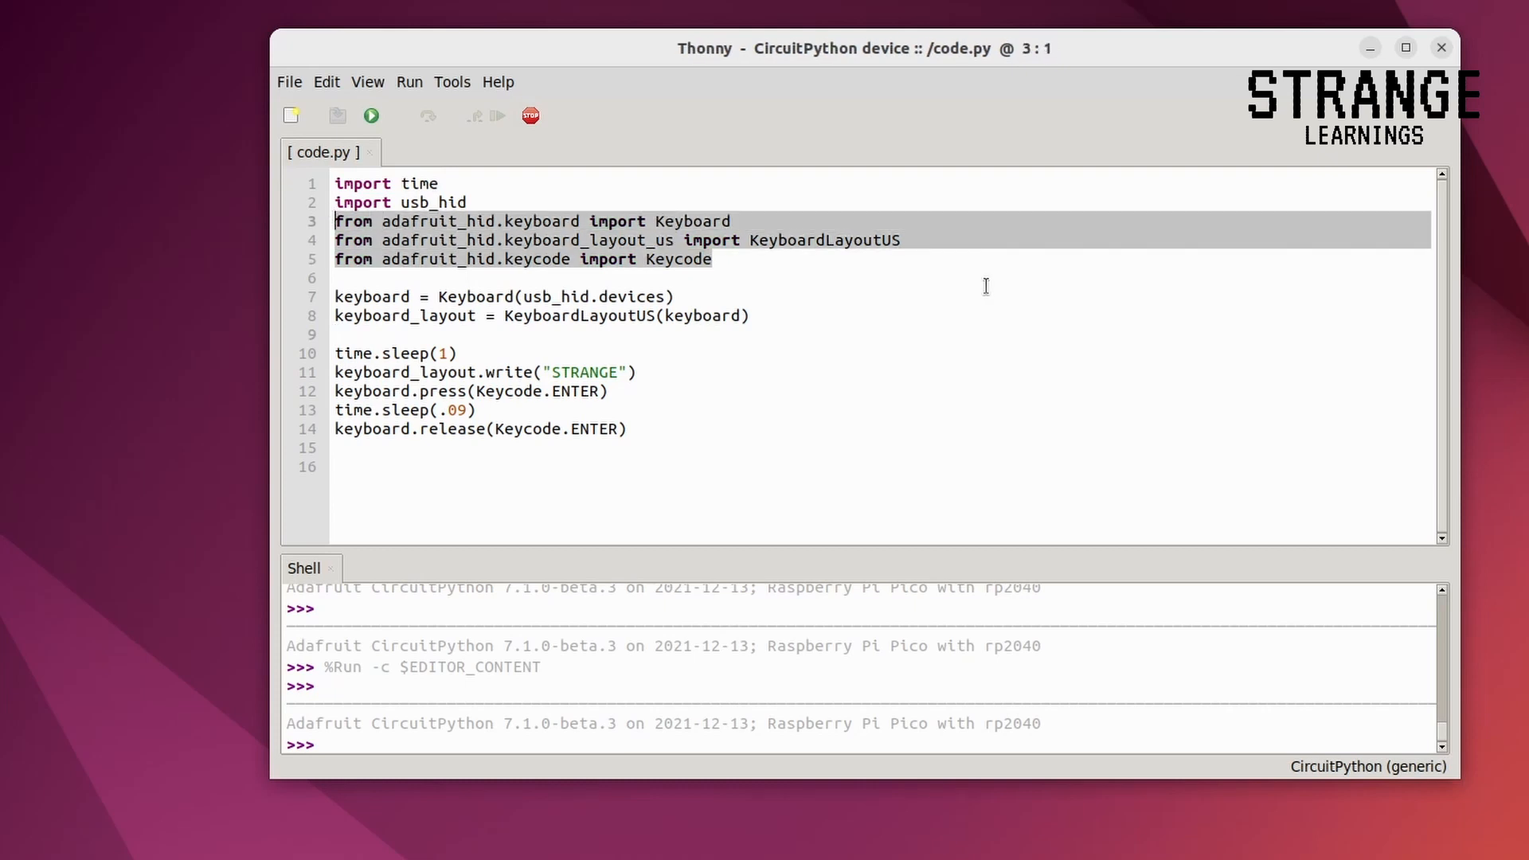
pyautogui.moveTo(701, 240)
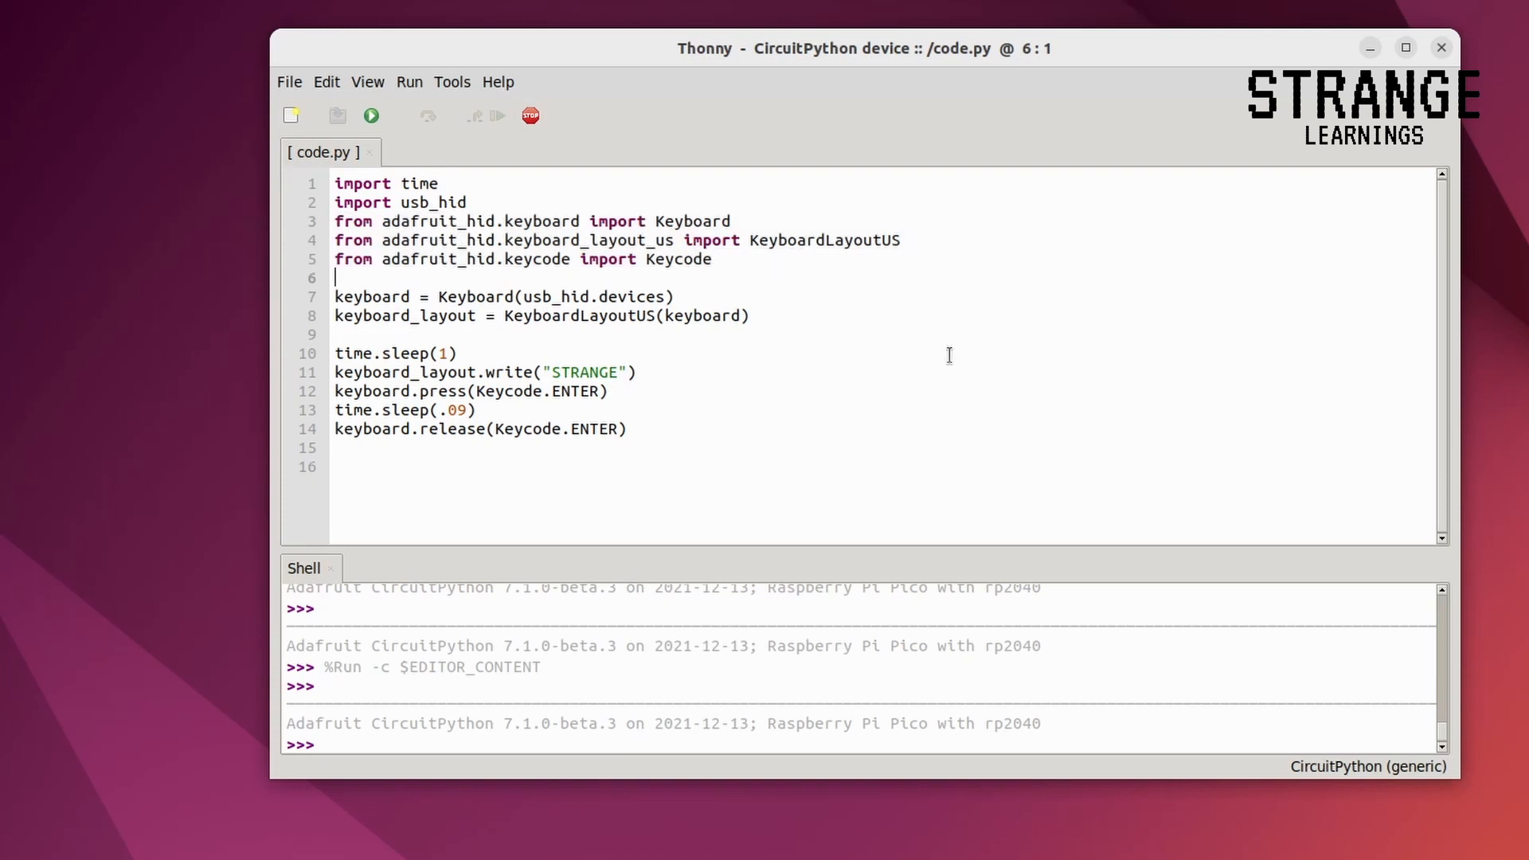
pyautogui.click(736, 315)
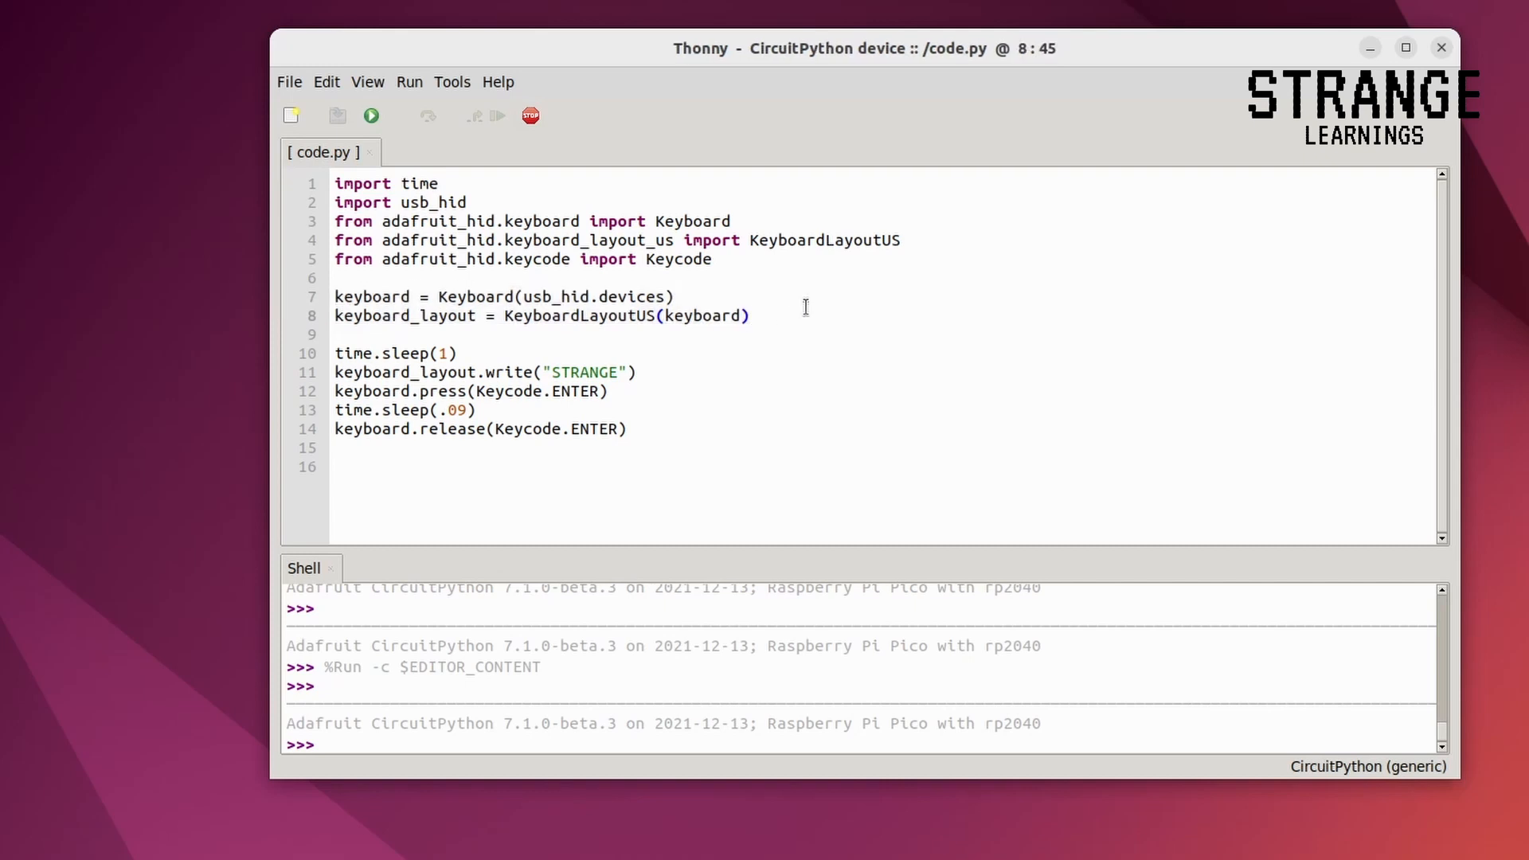
pyautogui.moveTo(512, 354)
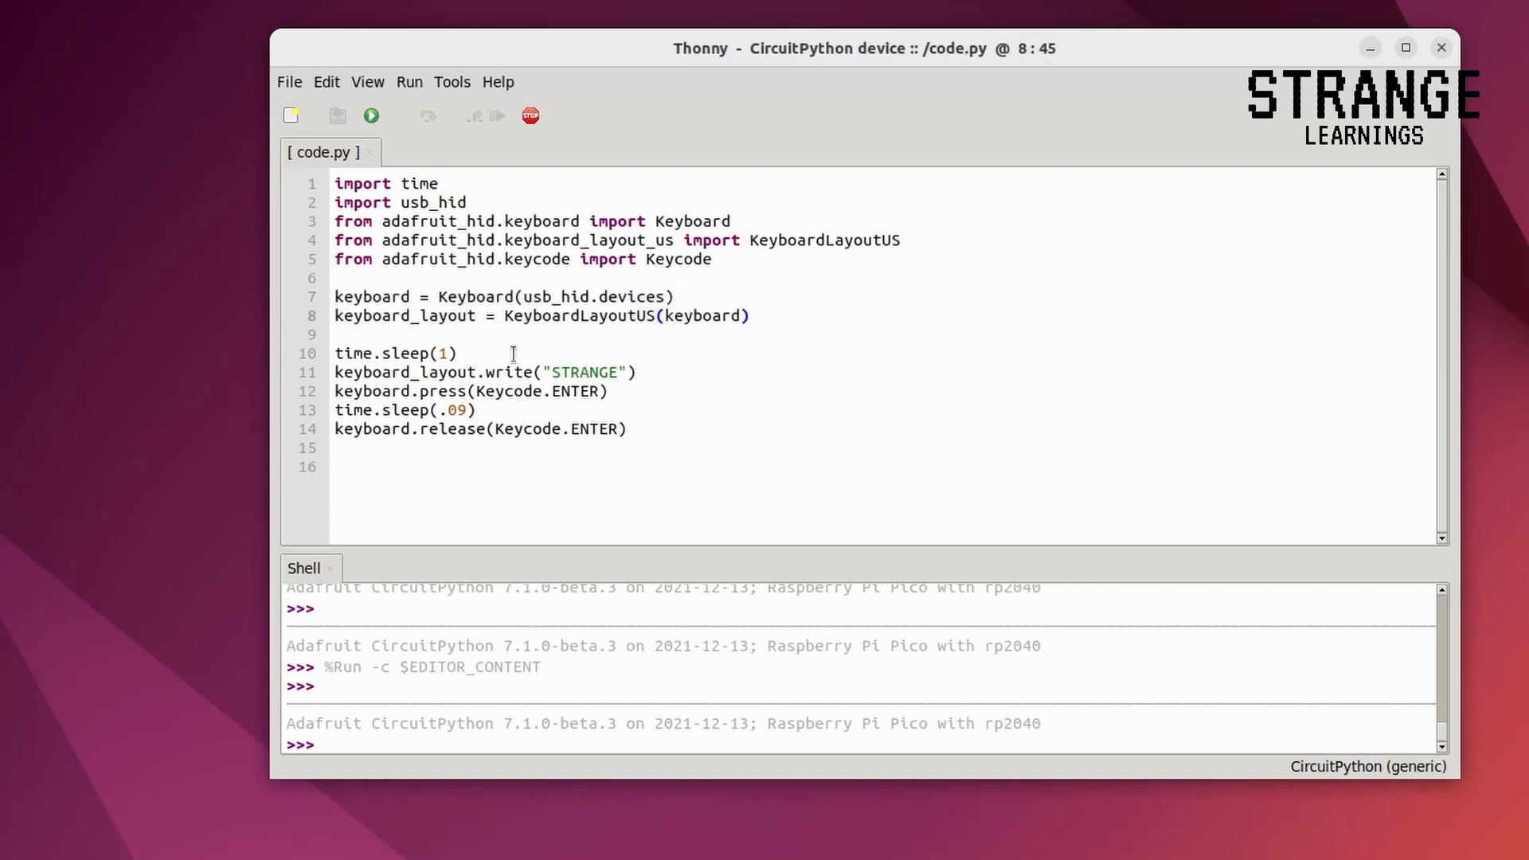
pyautogui.click(750, 315)
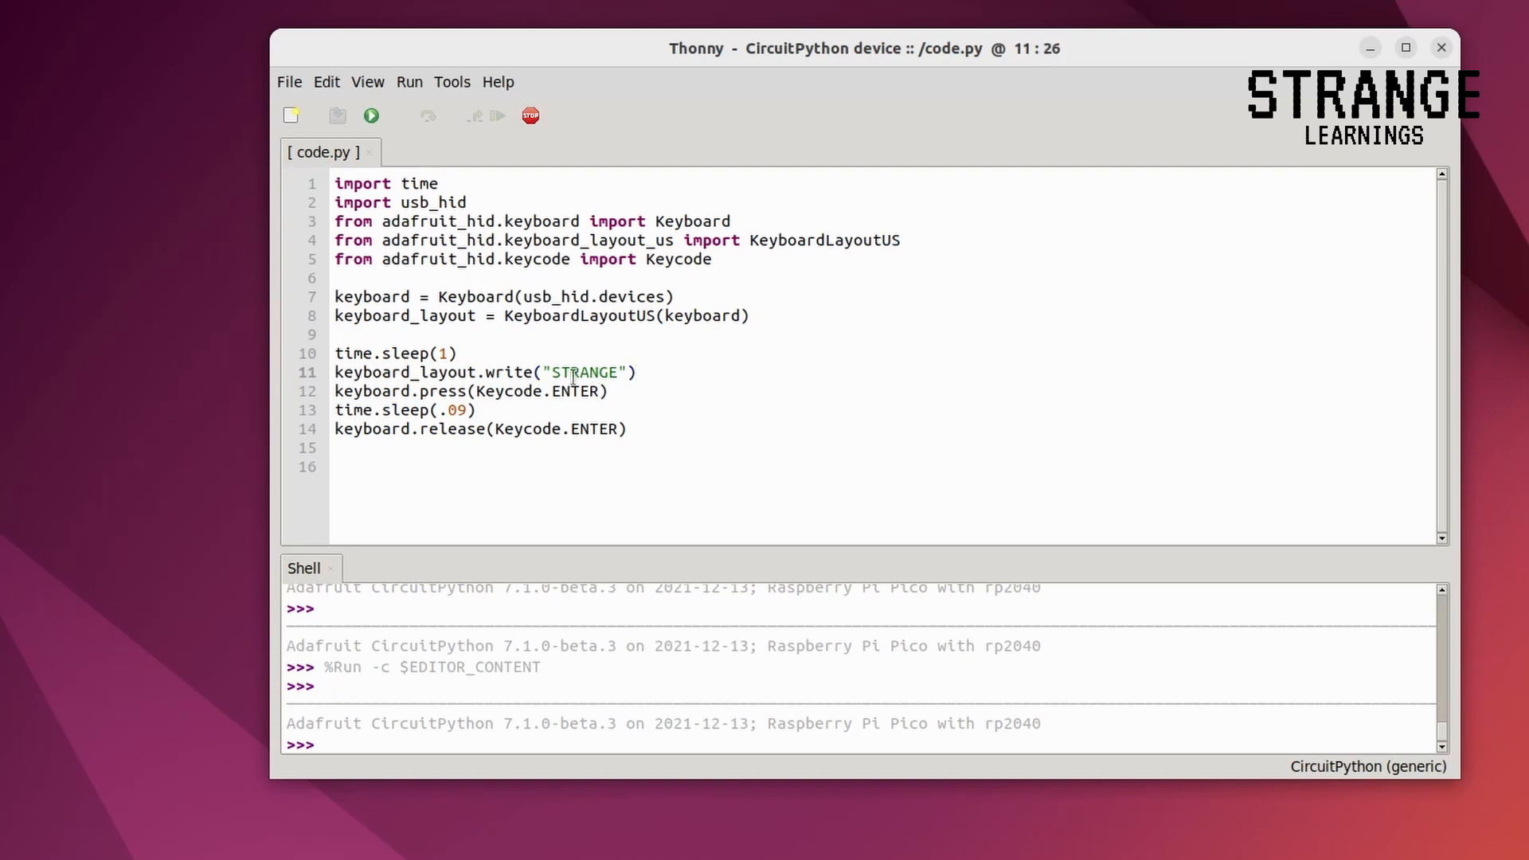
pyautogui.doubleClick(585, 373)
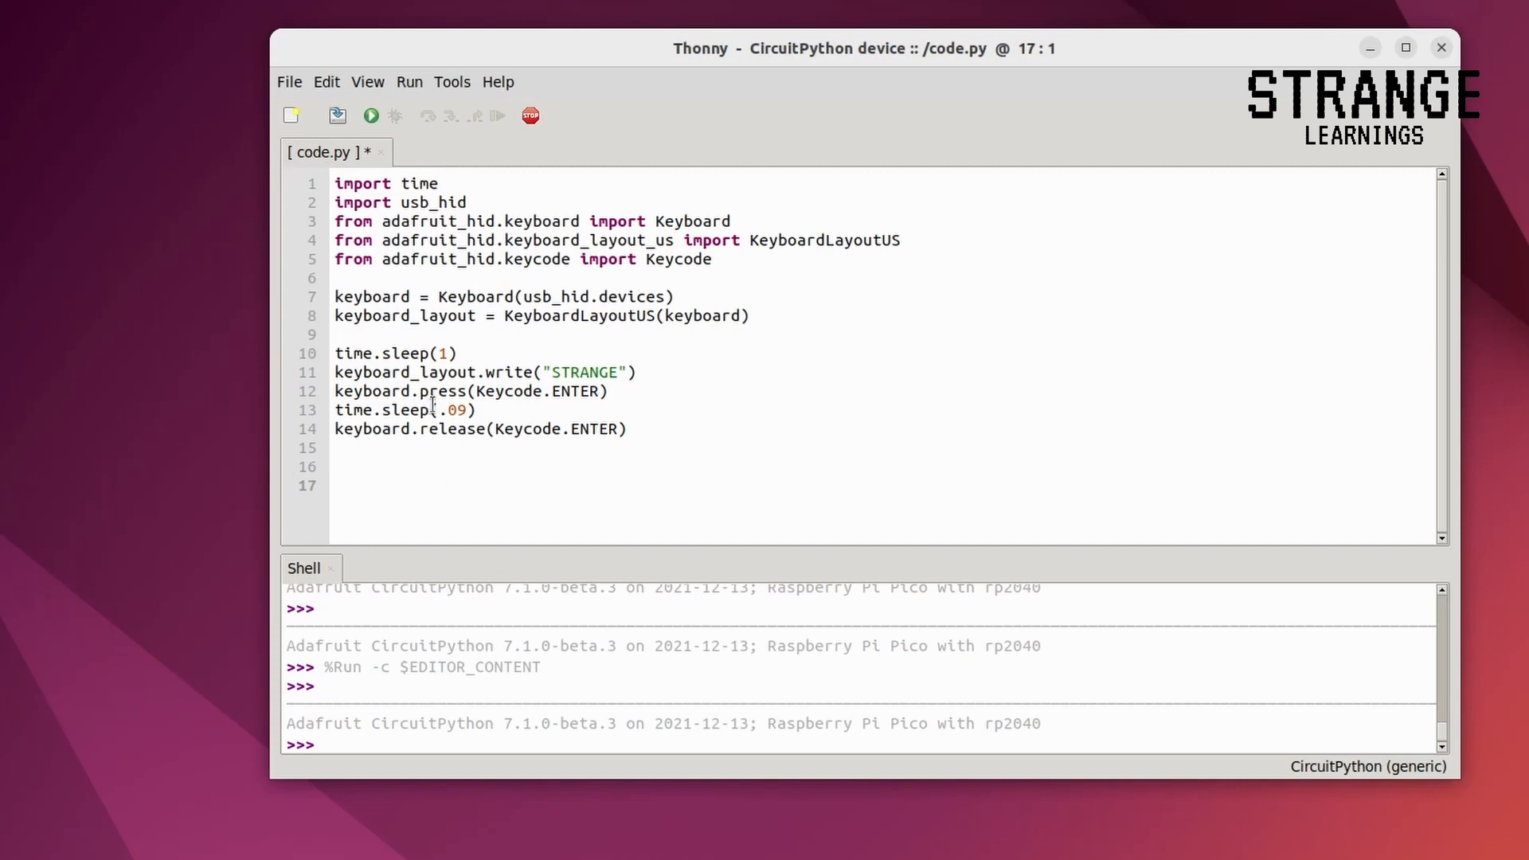
pyautogui.moveTo(369, 115)
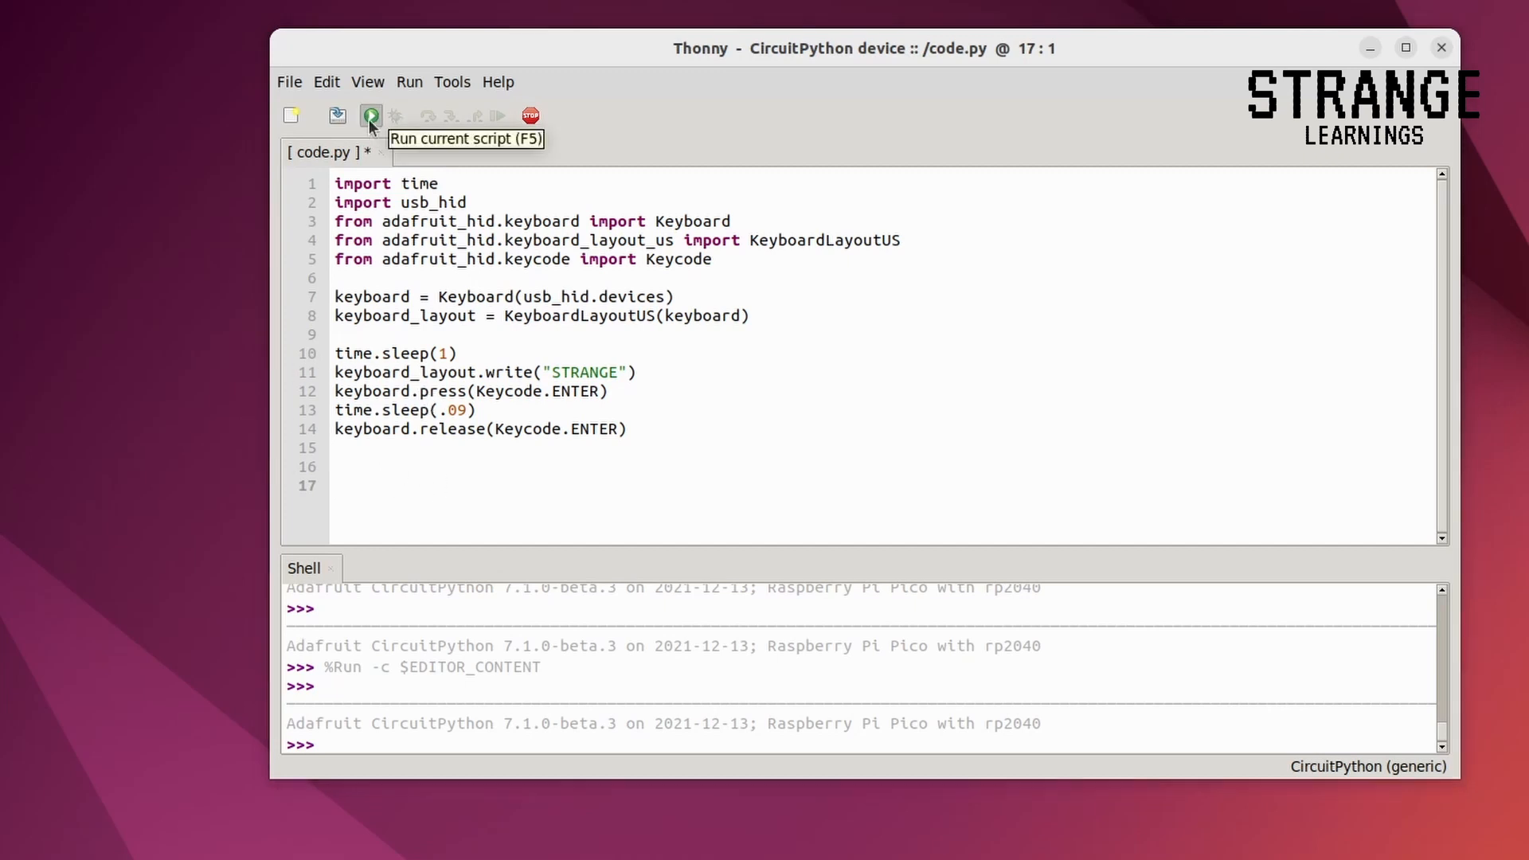
# Run code.py so the Pico types STRANGE into the editor, then select the typed word.
pyautogui.click(371, 114)
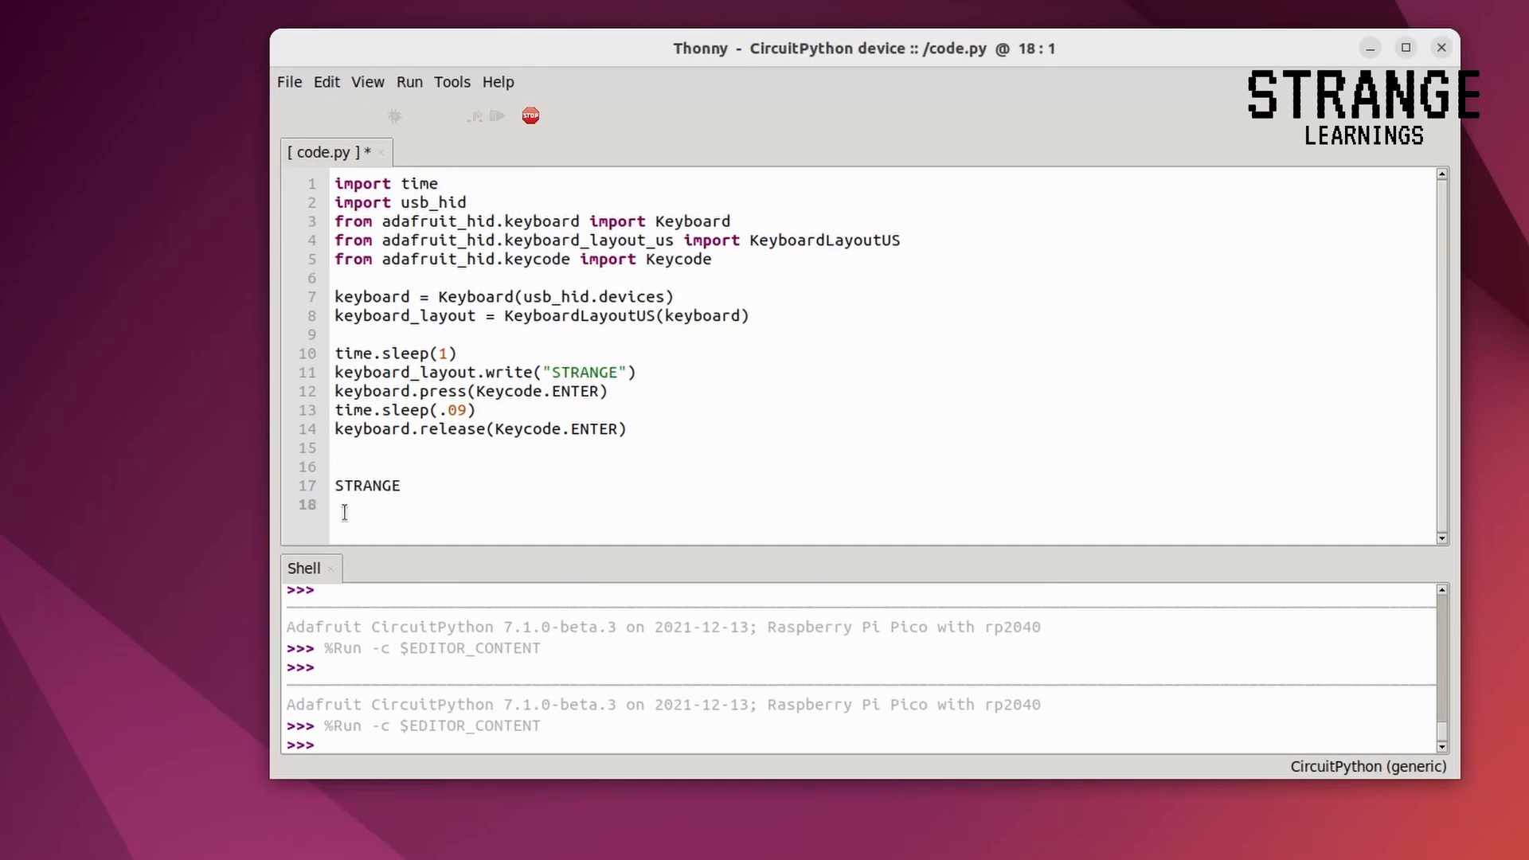
pyautogui.doubleClick(575, 392)
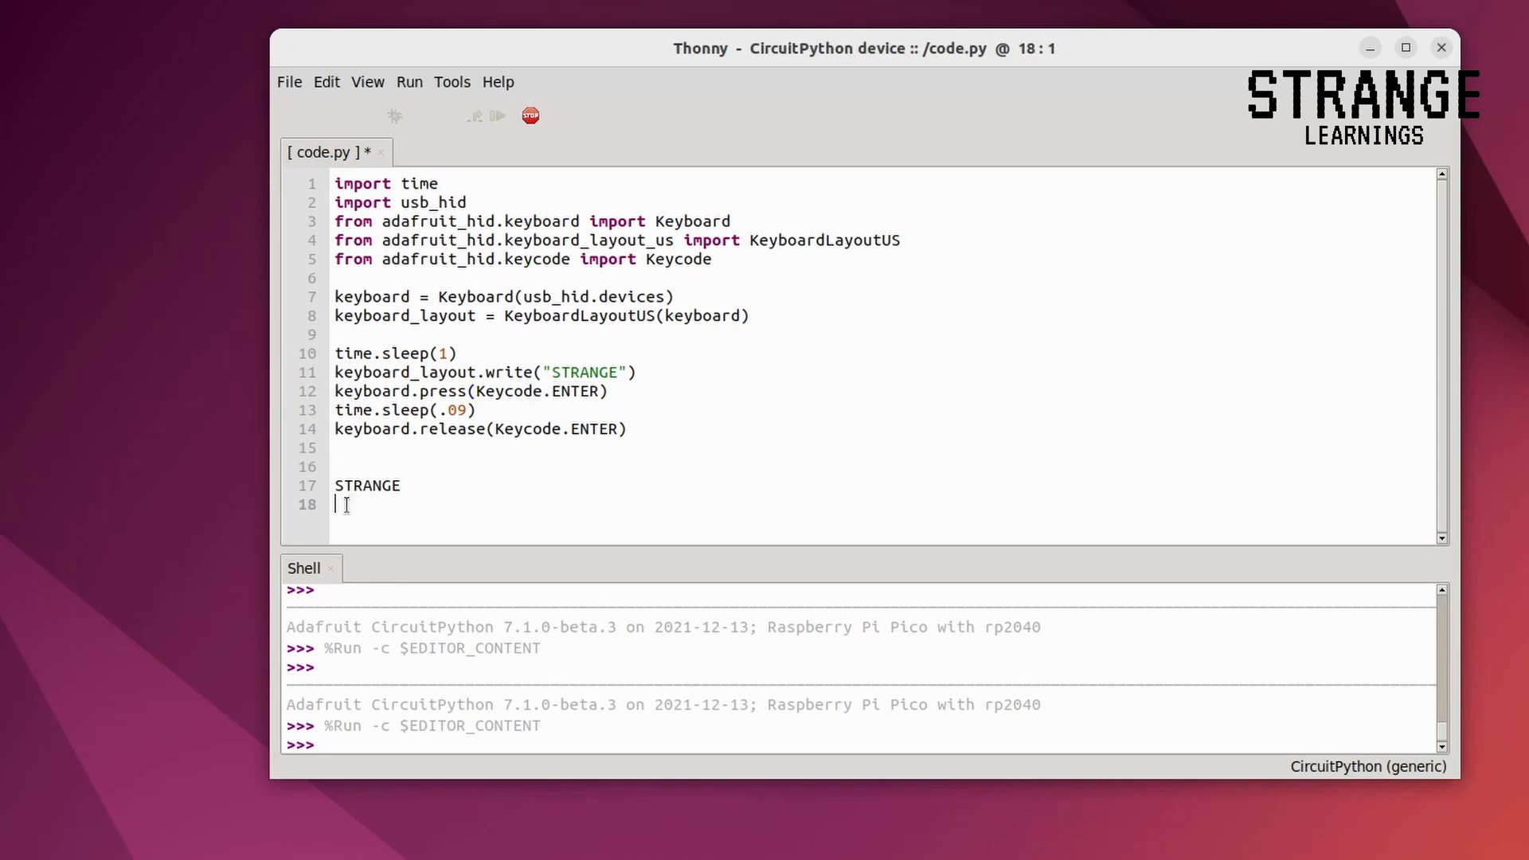
pyautogui.moveTo(275, 363)
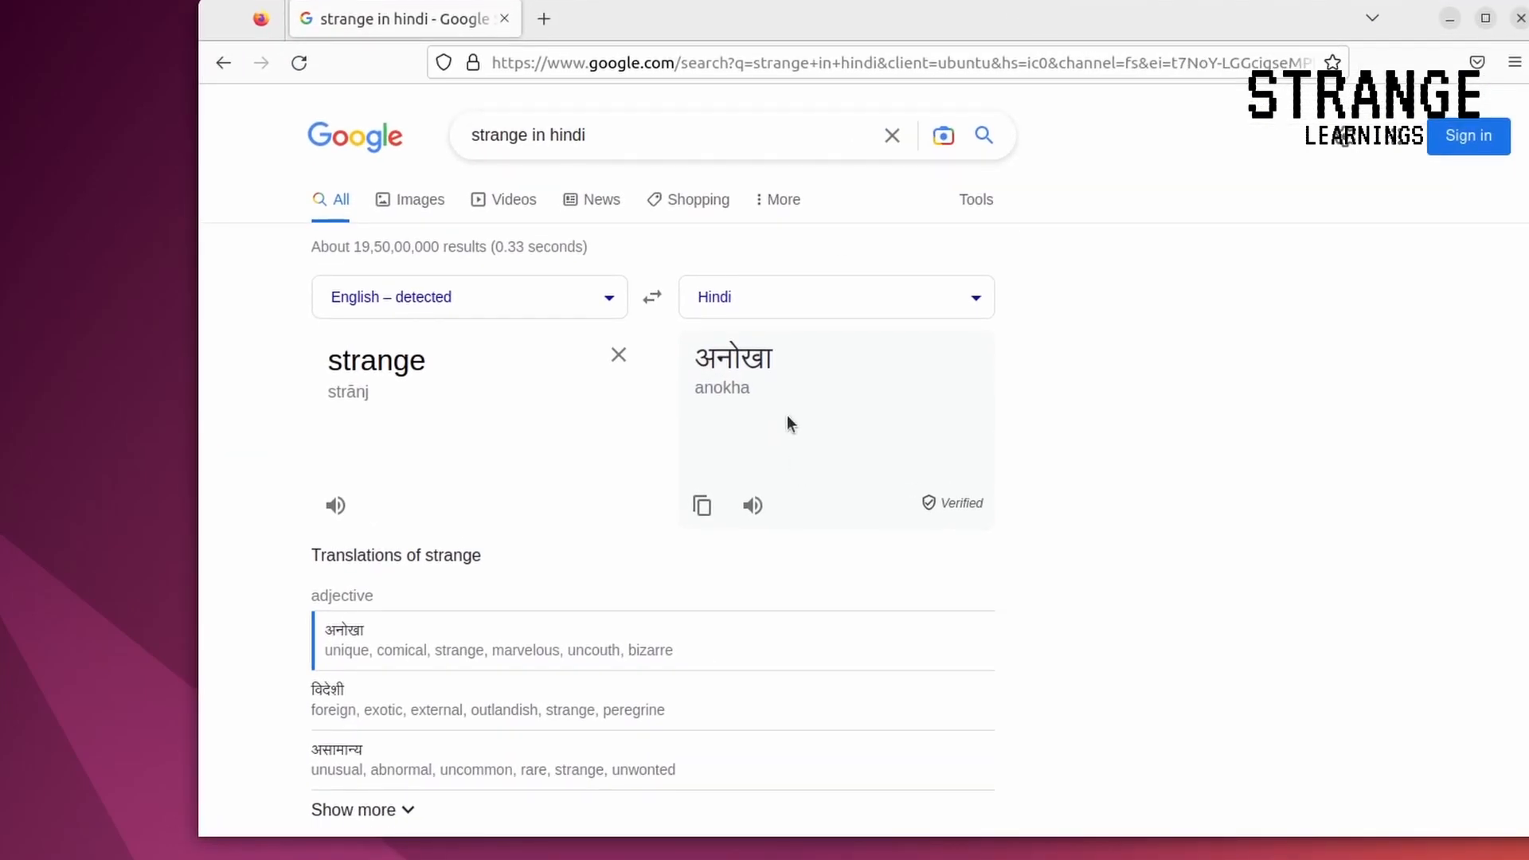
# Switch the Google translation of strange from Hindi to Romanian and browse other target languages.
pyautogui.doubleClick(732, 358)
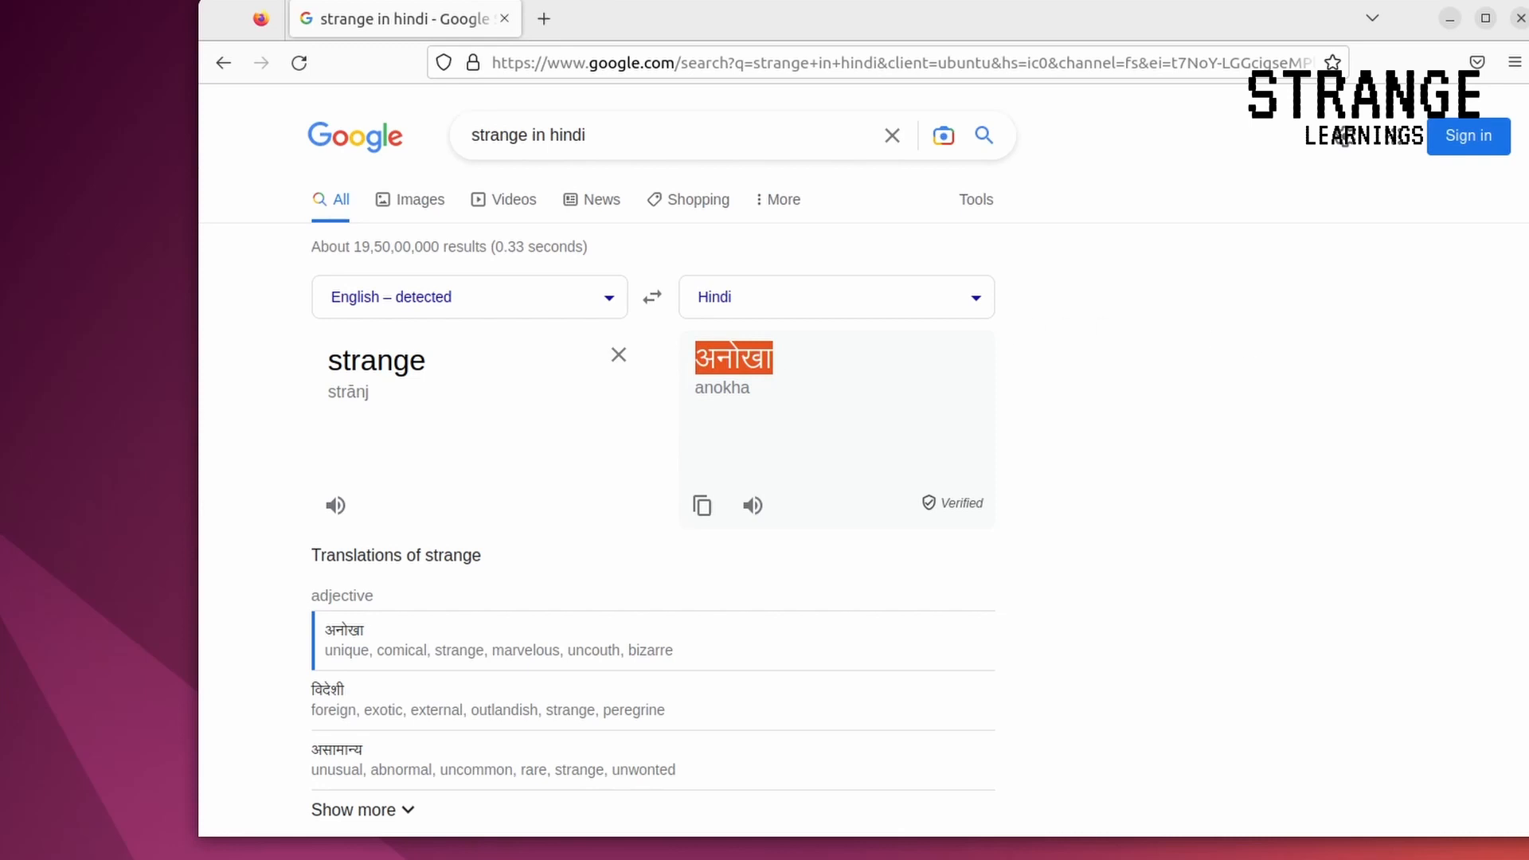
pyautogui.click(833, 296)
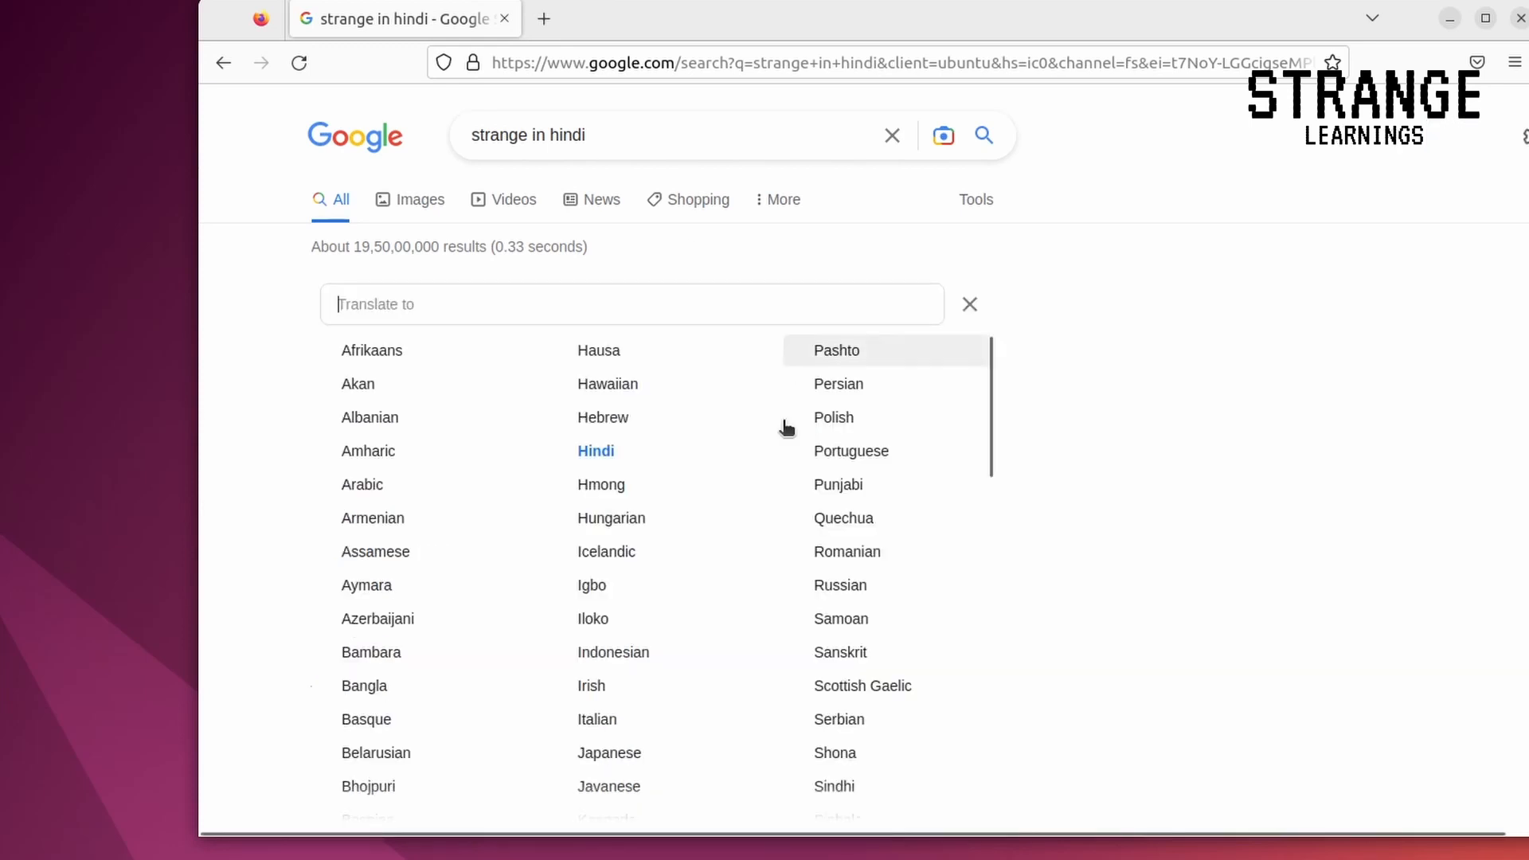
pyautogui.click(846, 551)
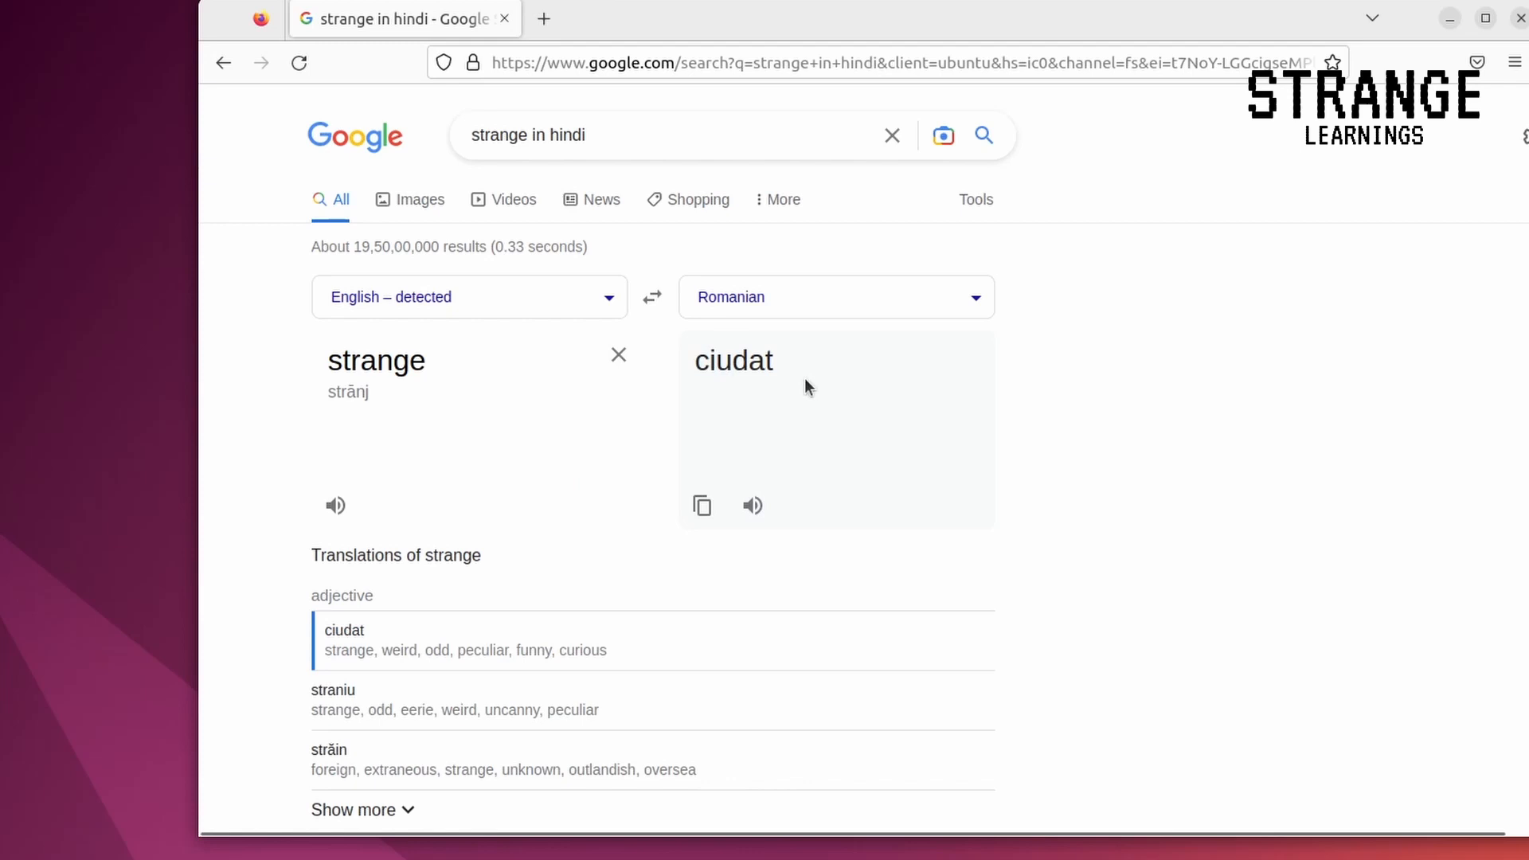
pyautogui.click(833, 296)
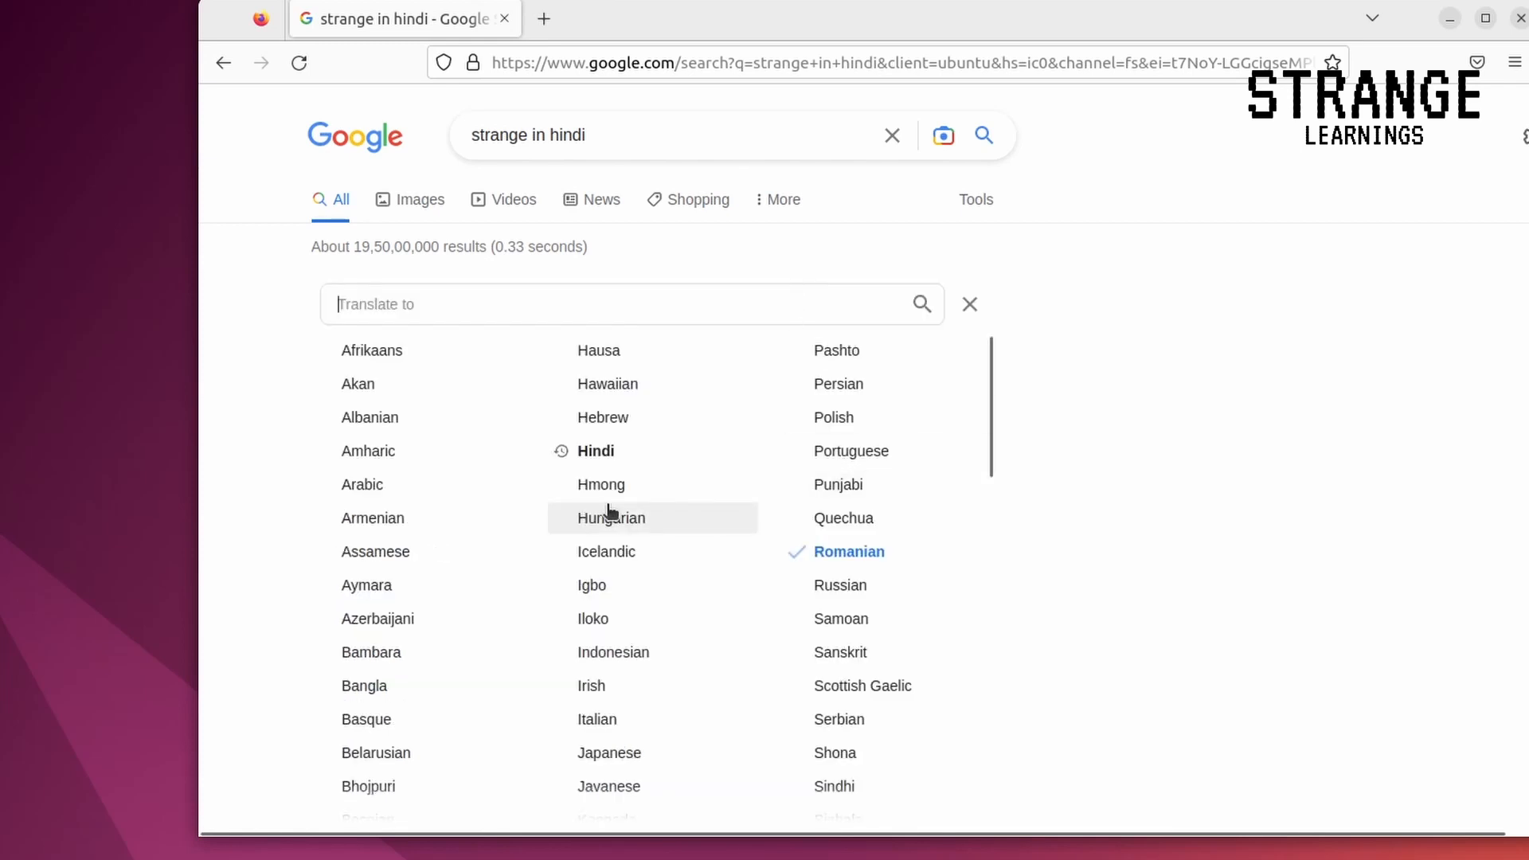
pyautogui.scroll(-3)
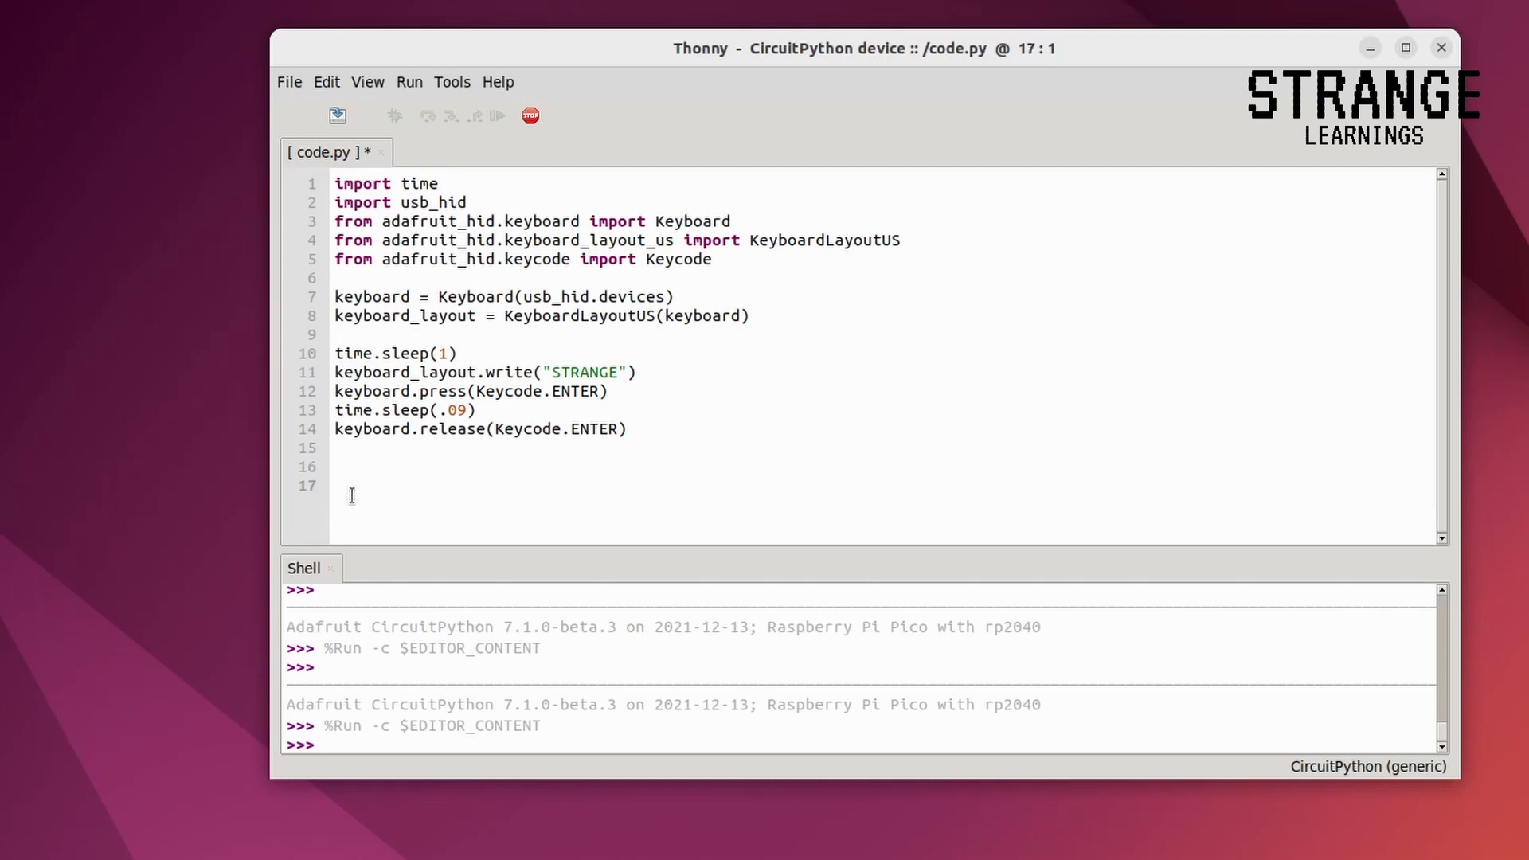
# Backspace away the typed STRANGE line so code.py ends at line 16.
pyautogui.press('BackSpace')
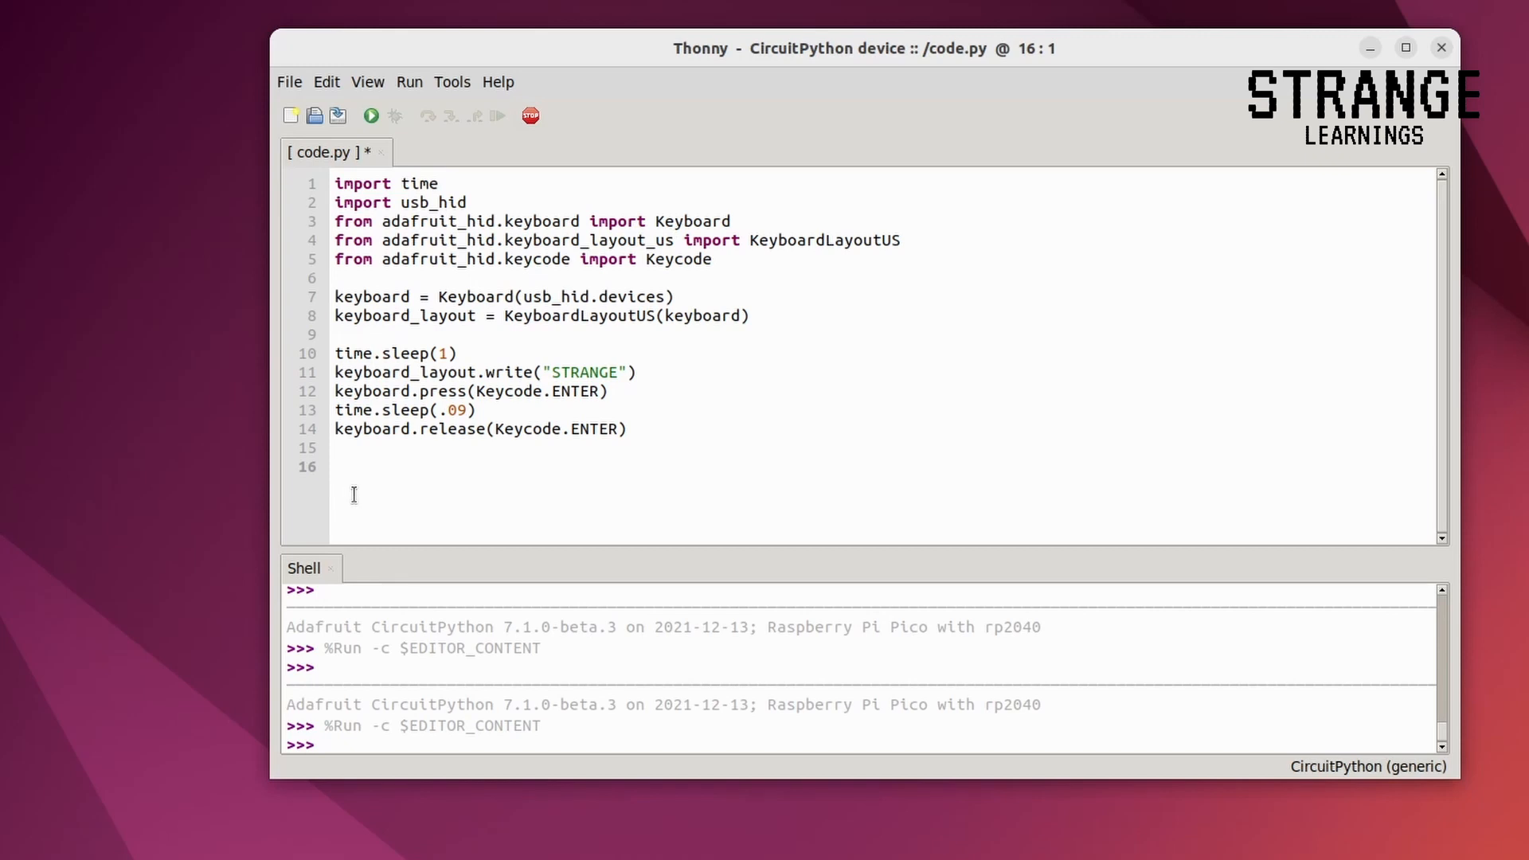
pyautogui.click(336, 467)
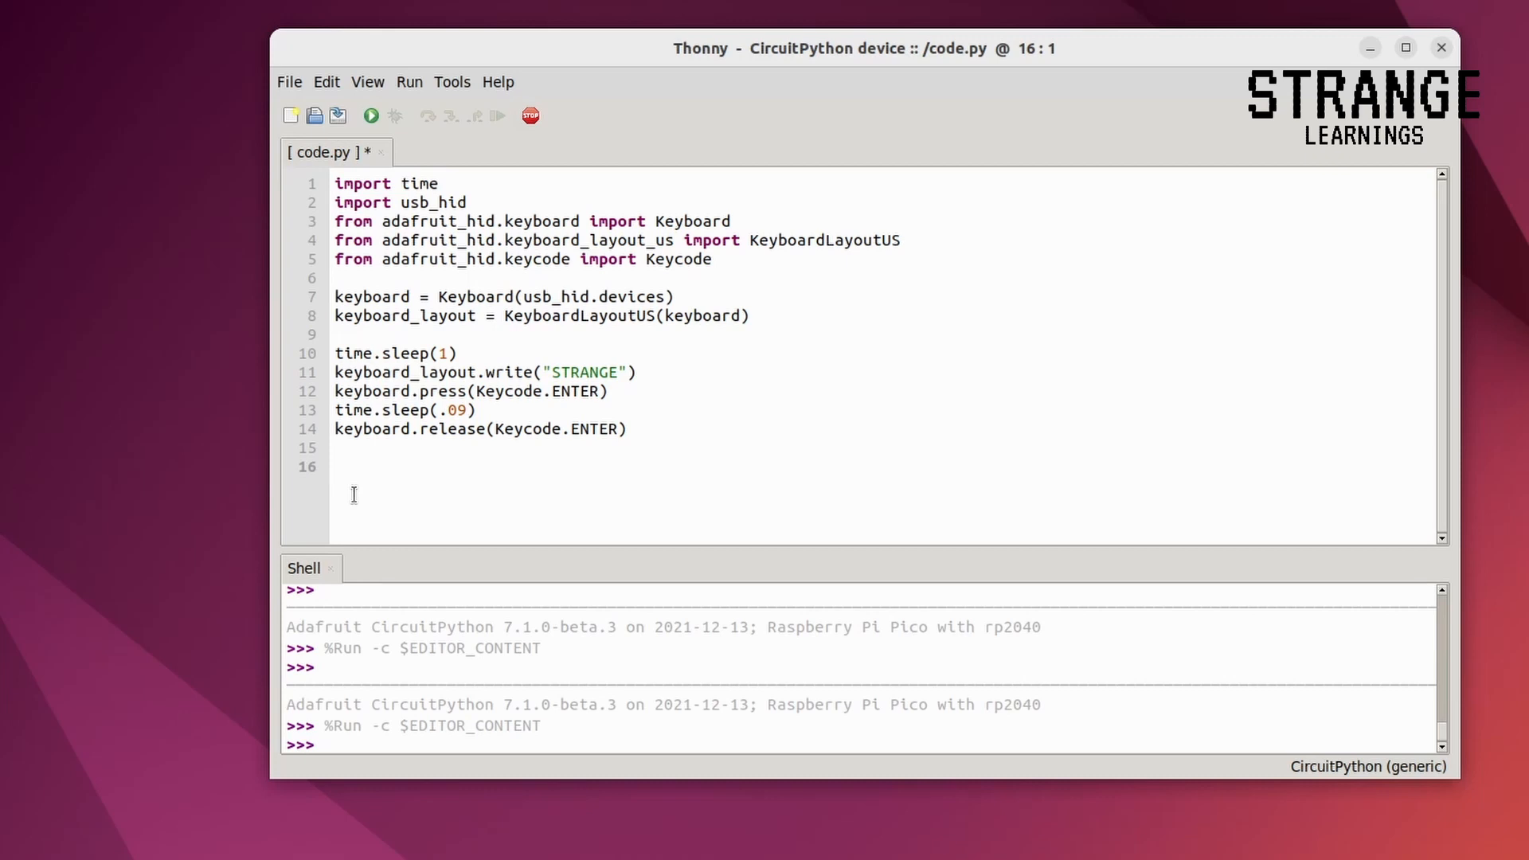
pyautogui.click(334, 467)
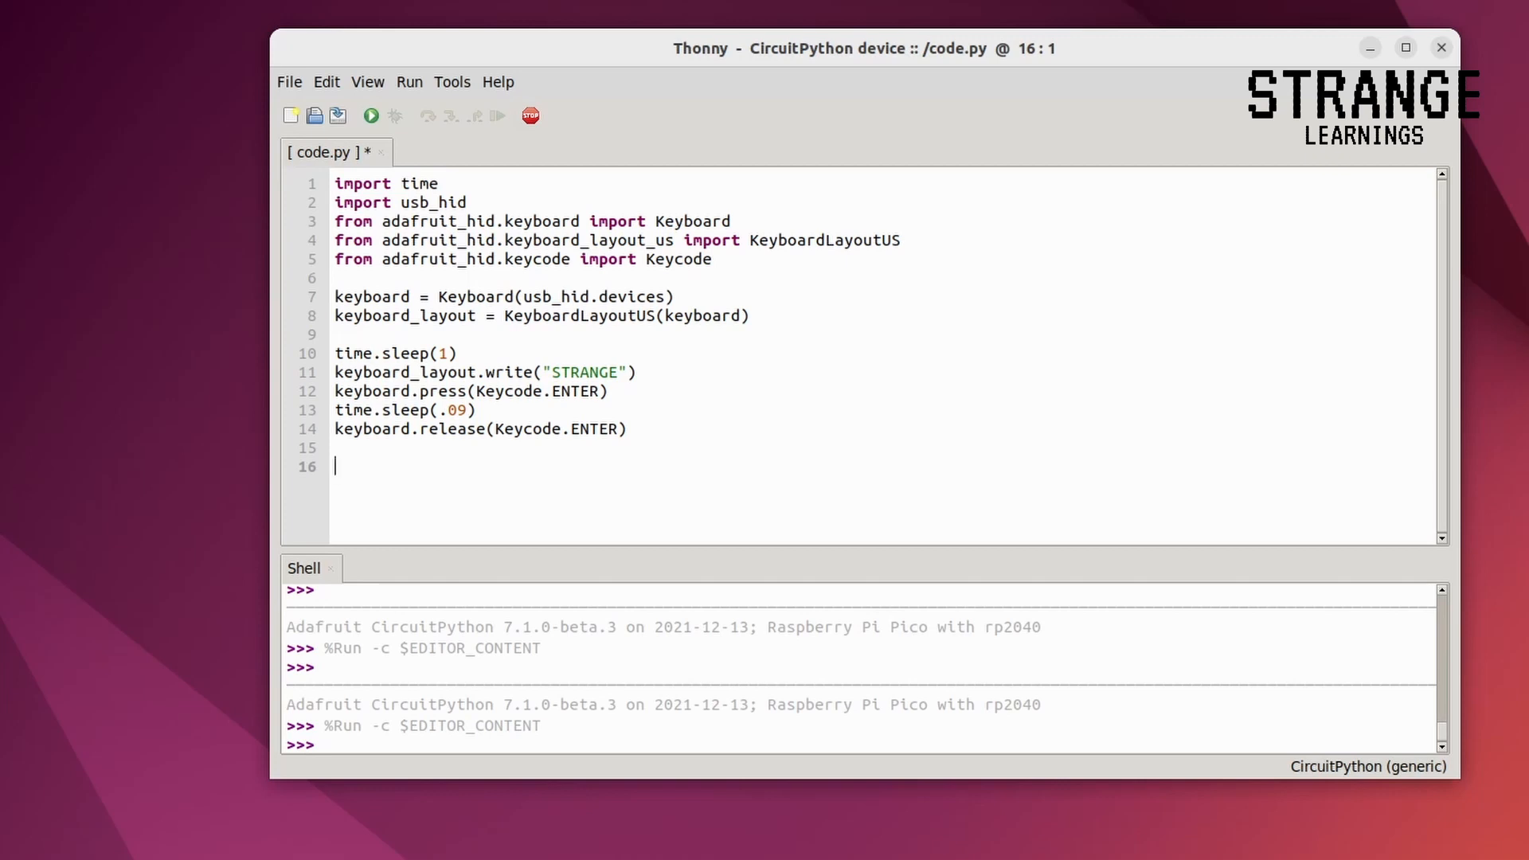
pyautogui.moveTo(640, 604)
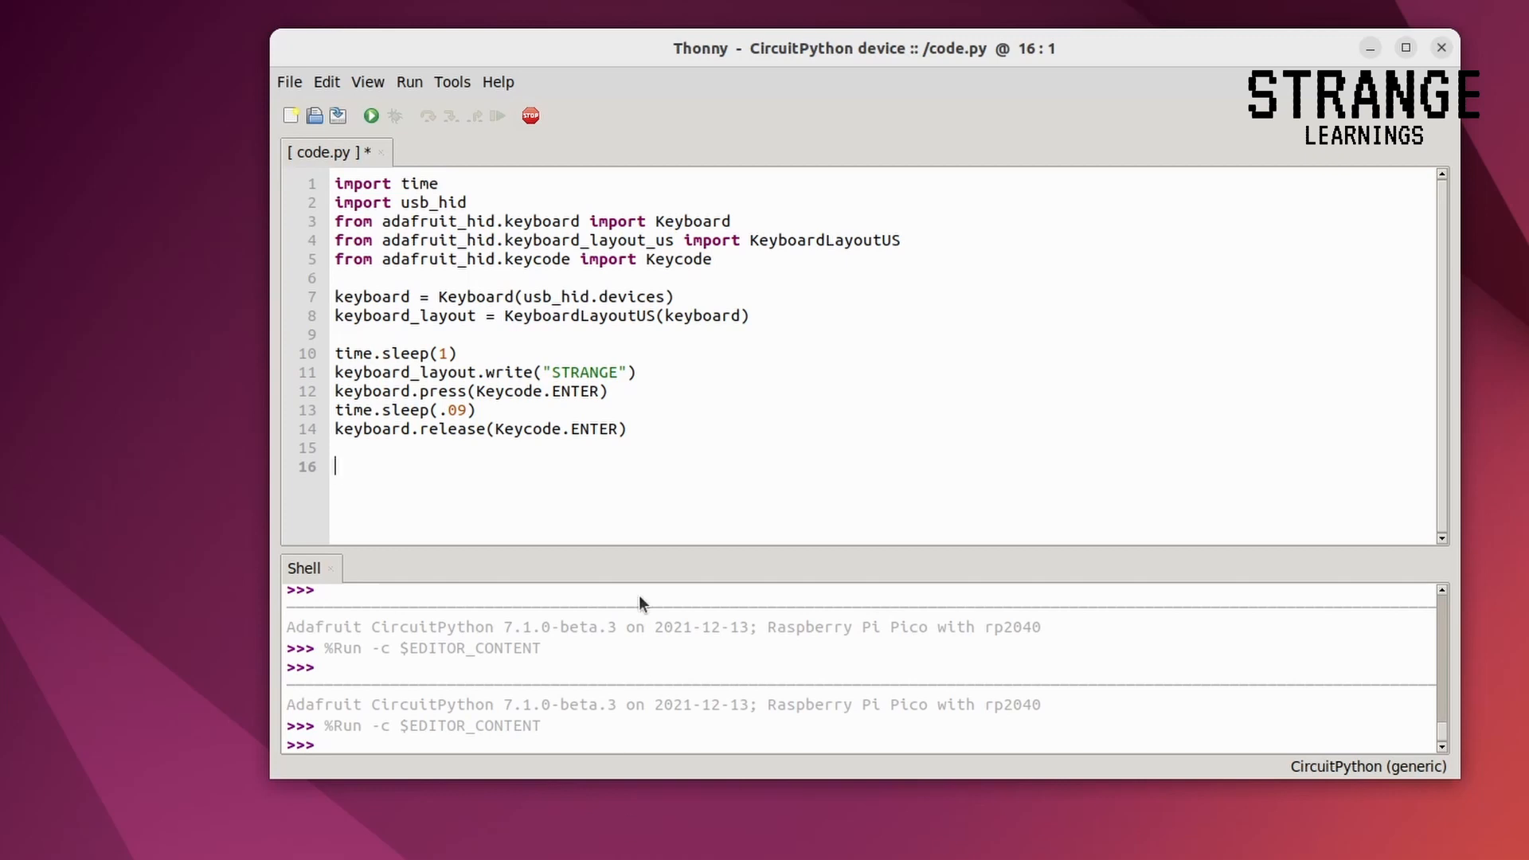
pyautogui.moveTo(642, 583)
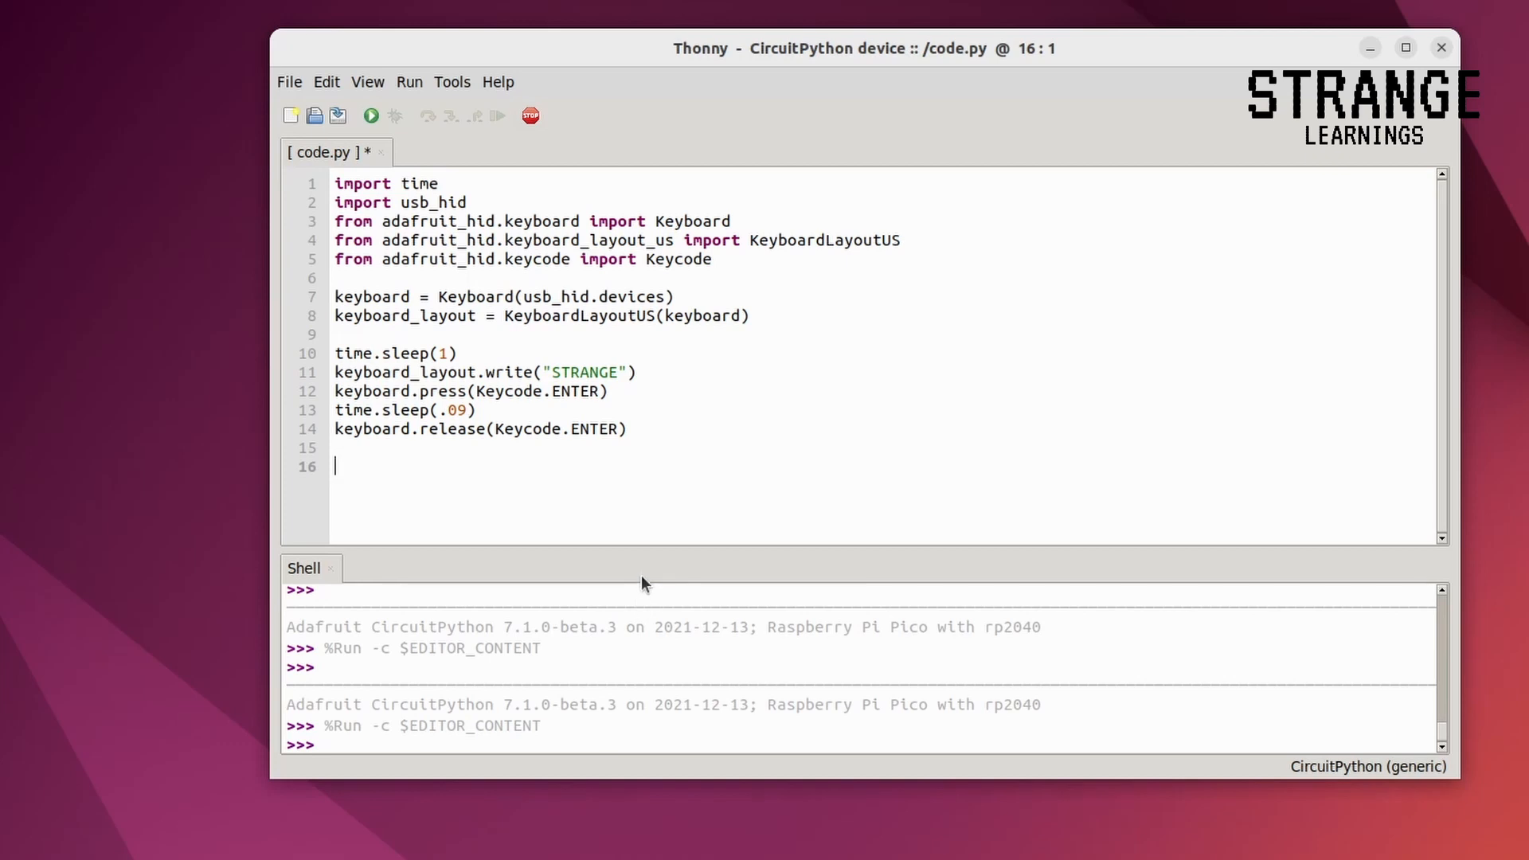